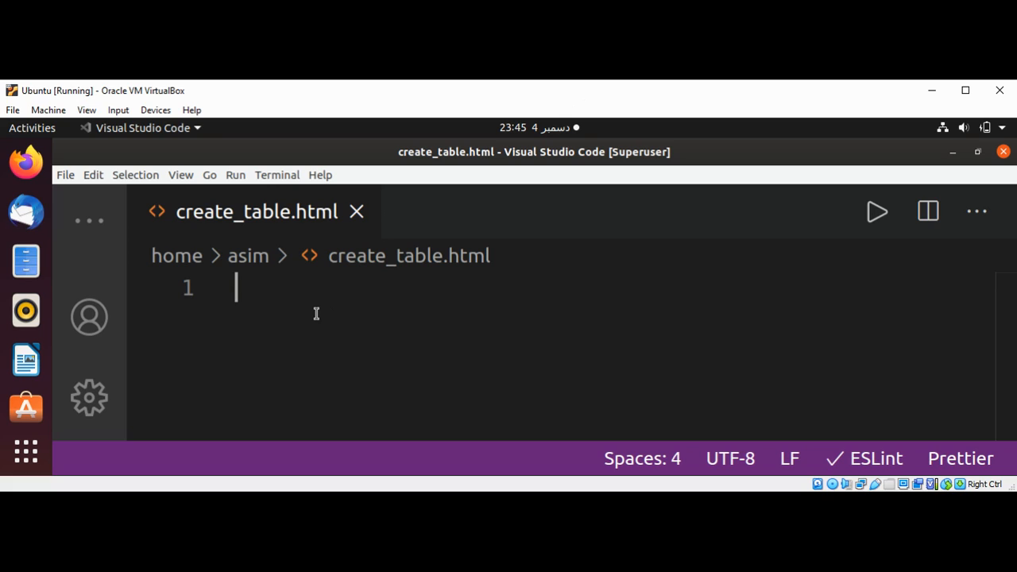
Step: Write the <html></html> element as the document root
text(<h)
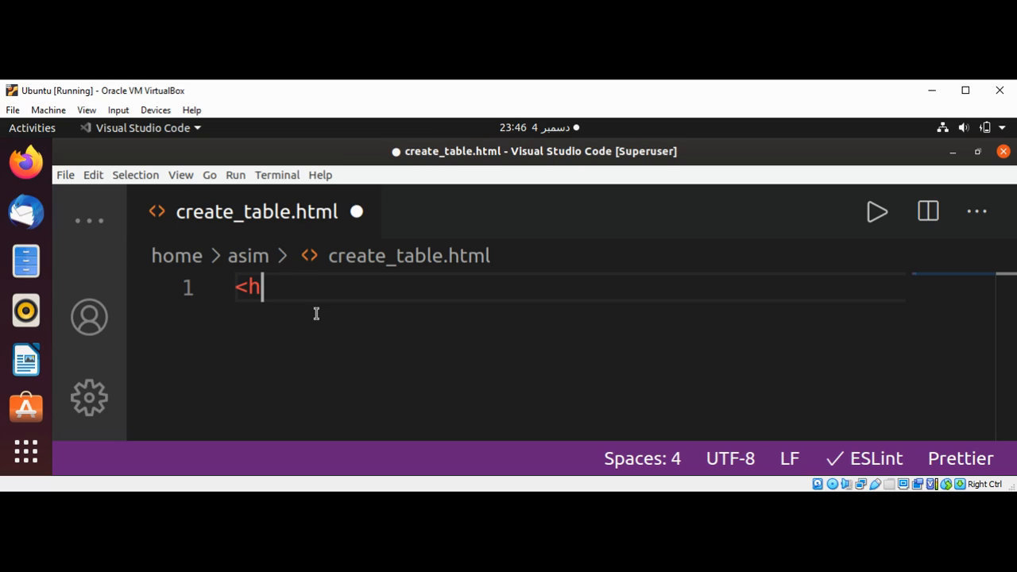
text(tml>)
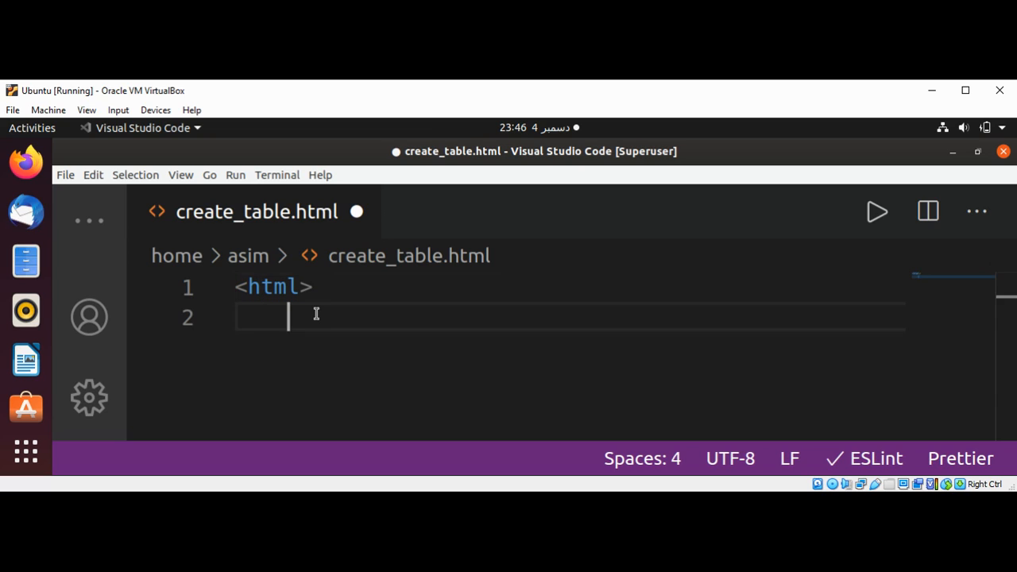
text(<)
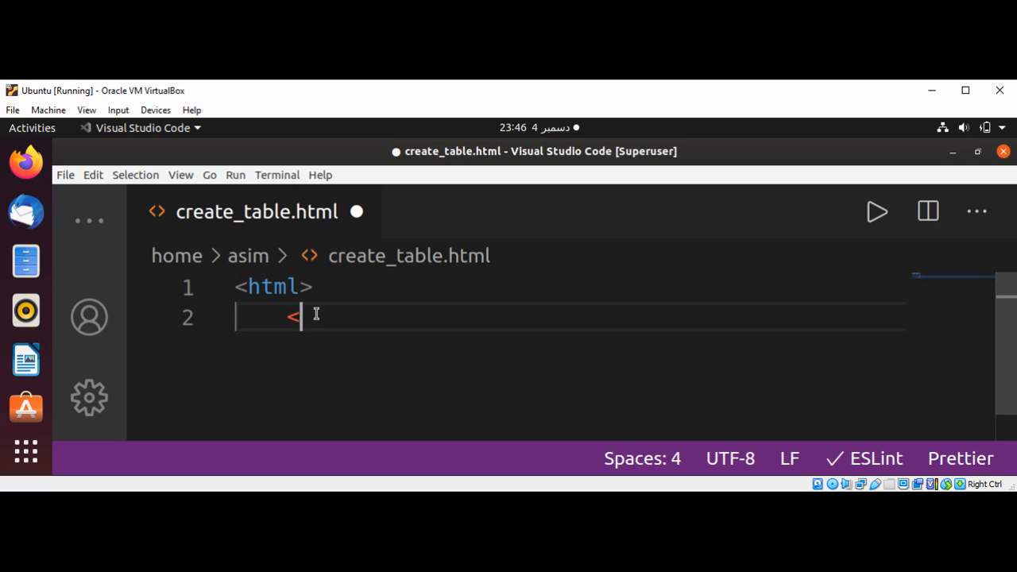
text(/html>)
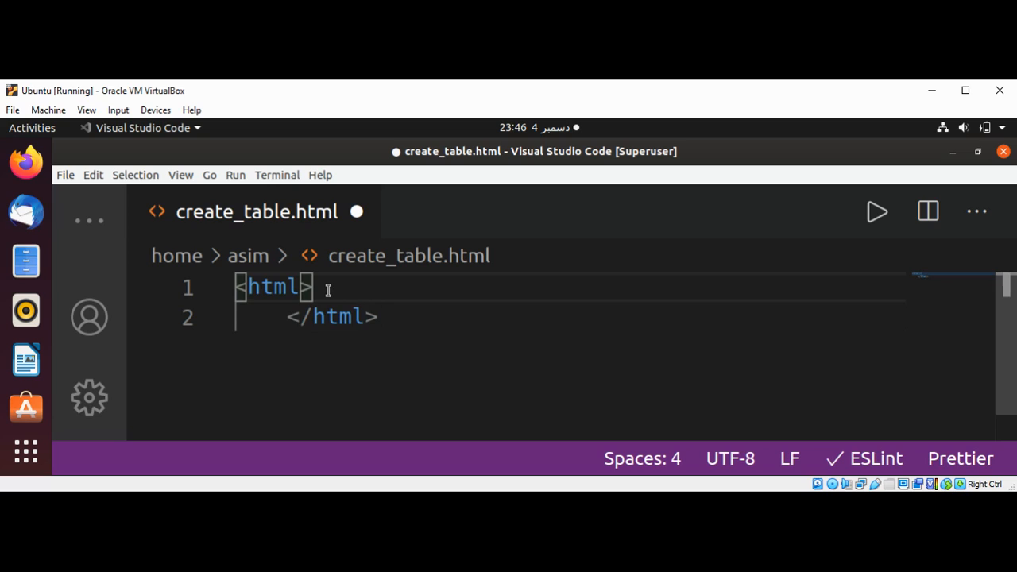
Step: Nest <body></body> inside html with an empty indented line inside body
text(<)
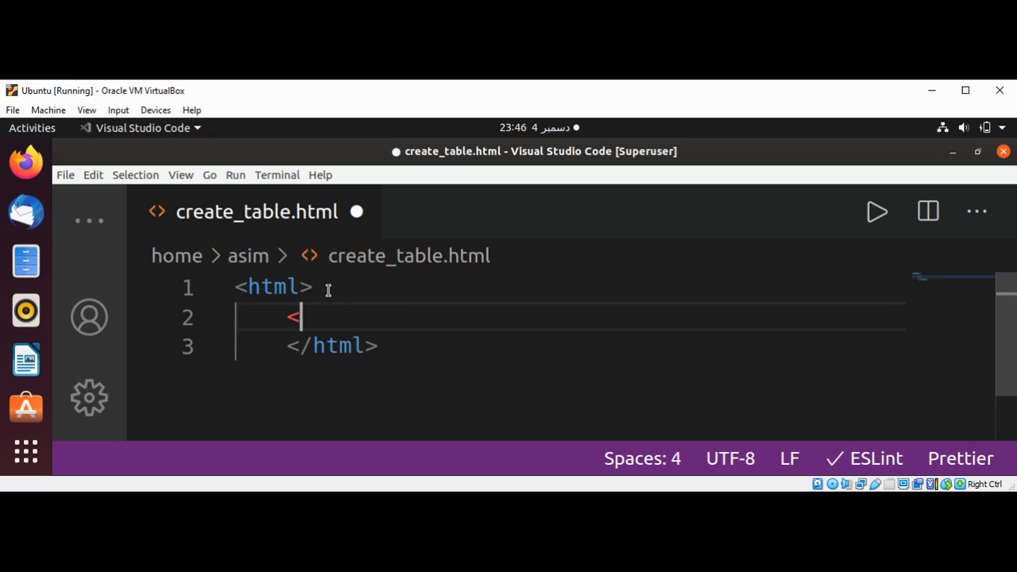
text(body>)
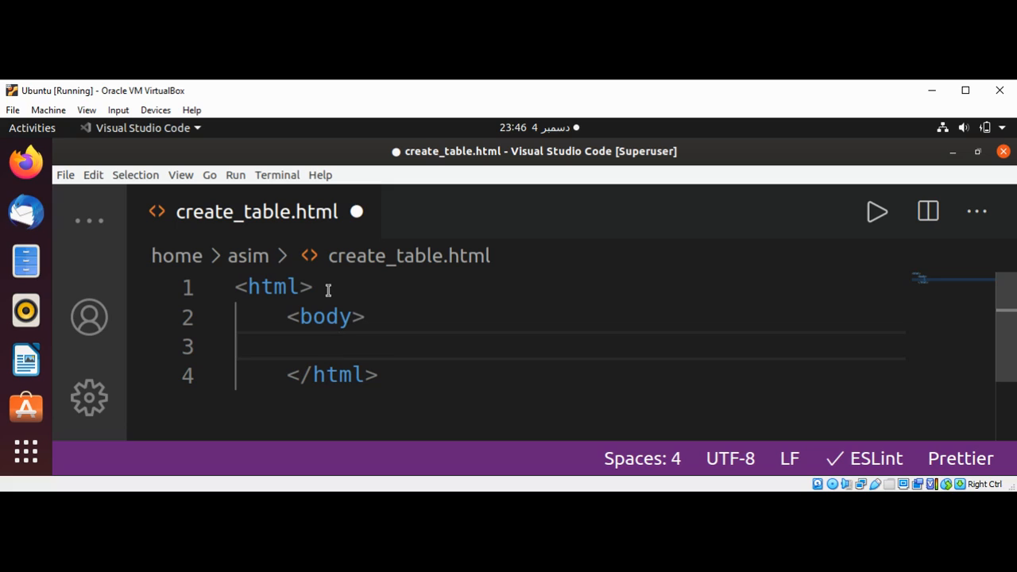
text(</body>bo)
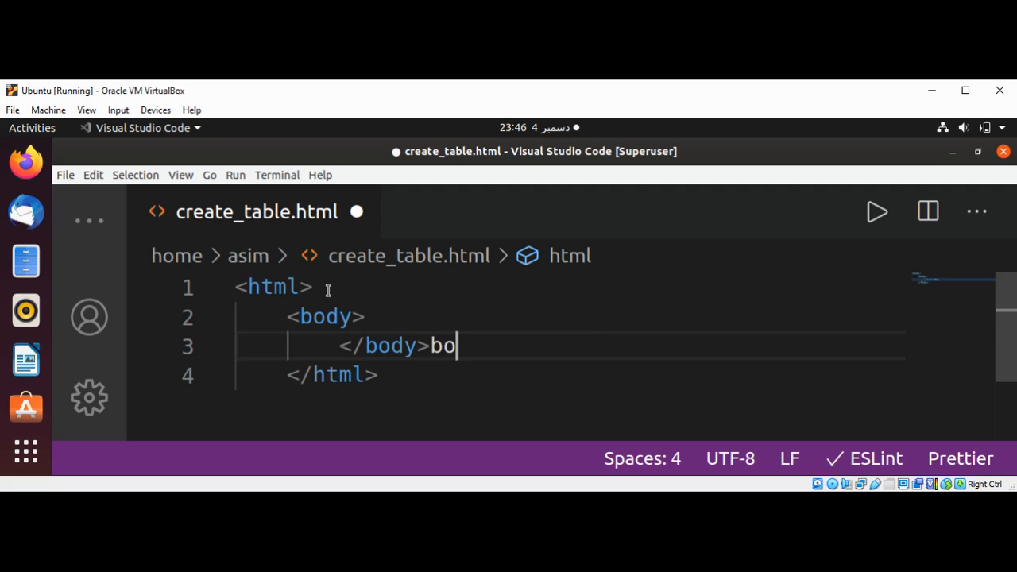
key(BackSpace)
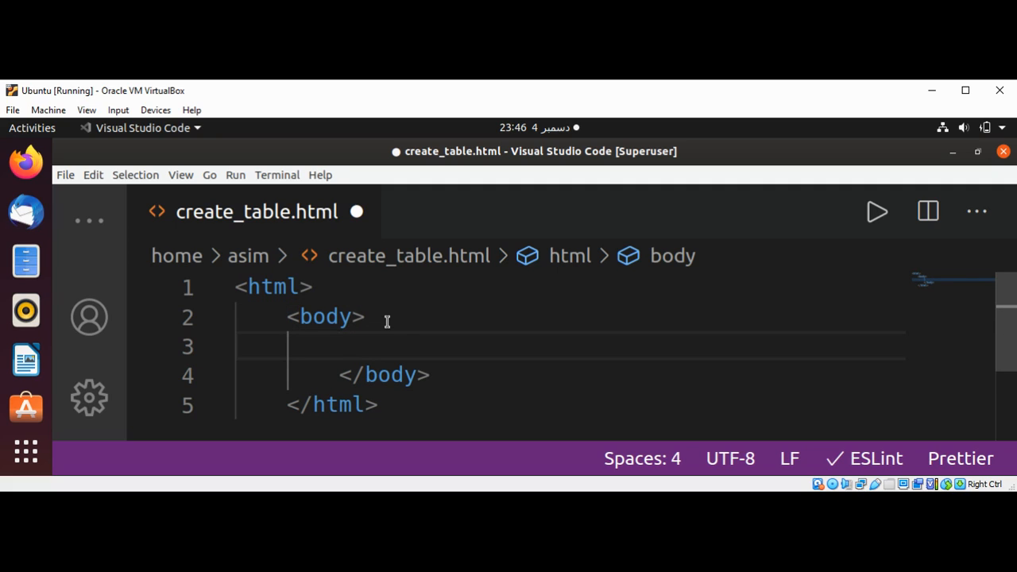
Step: Add <table><tbody></tbody></table> inside body and start a new line below it
text(<table)
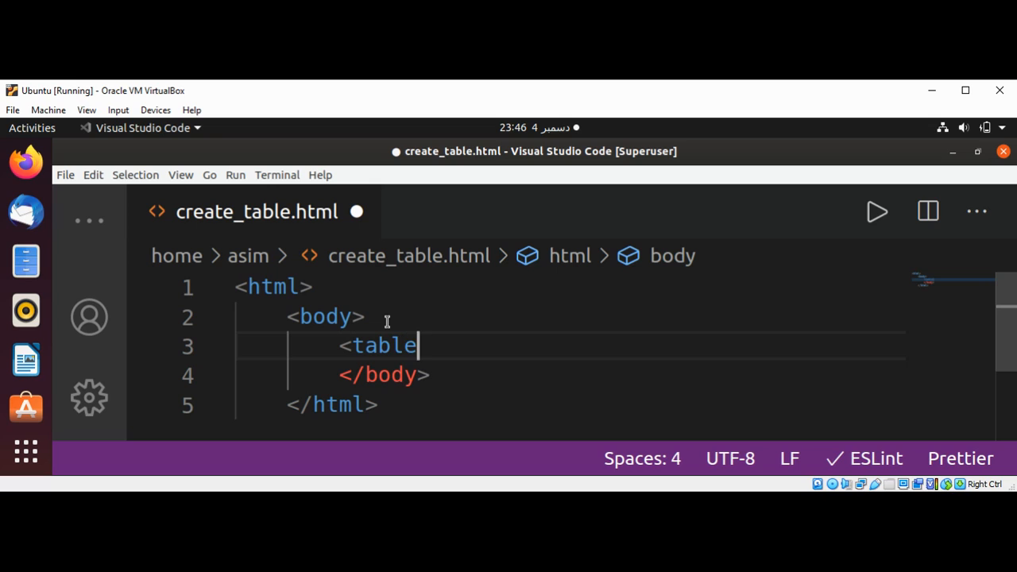
text(></table>)
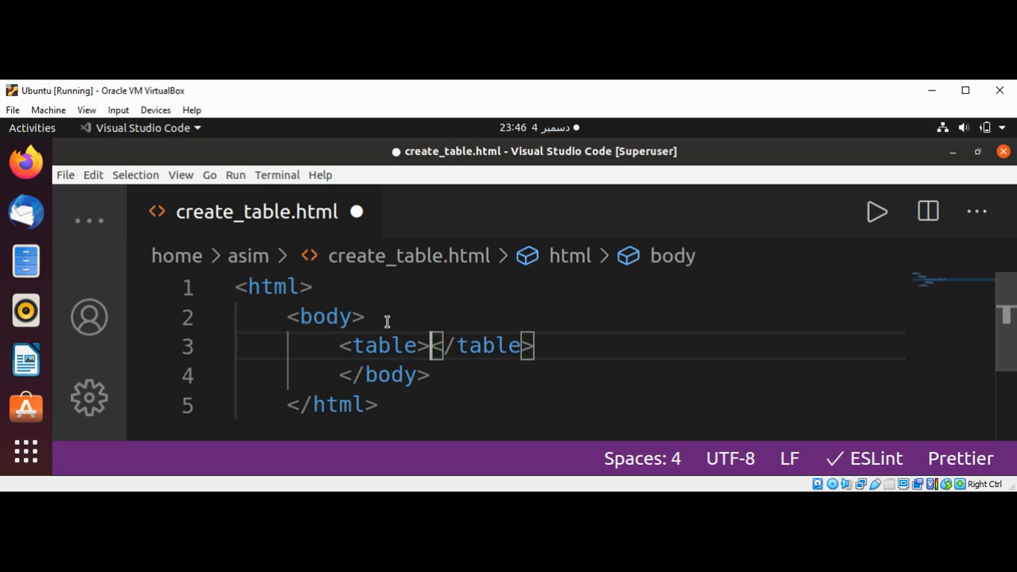
text(tbody></</)
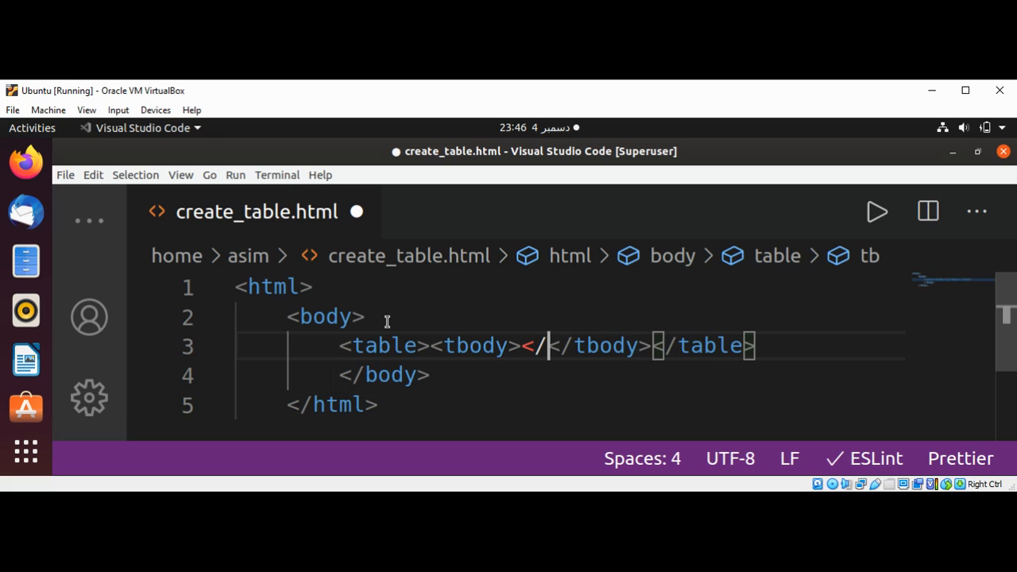
text(tbody)
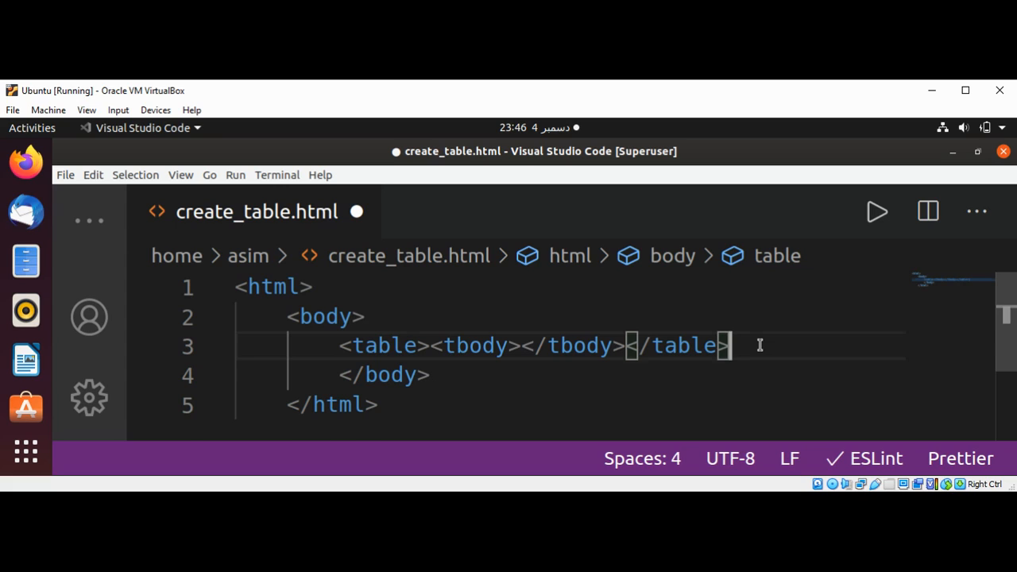
key(Enter)
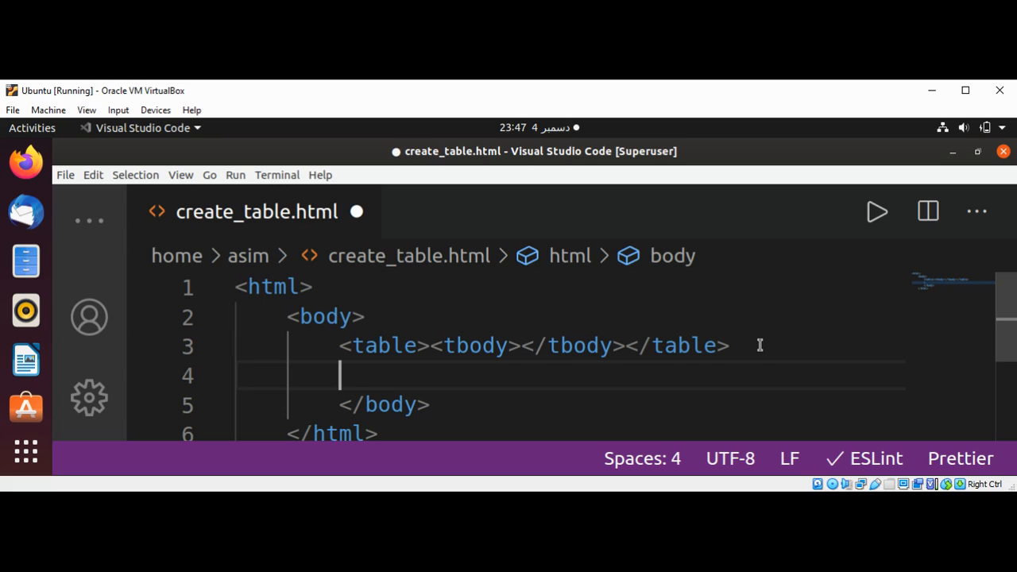
Step: Add an empty <script></script> block below the table
text(<script>)
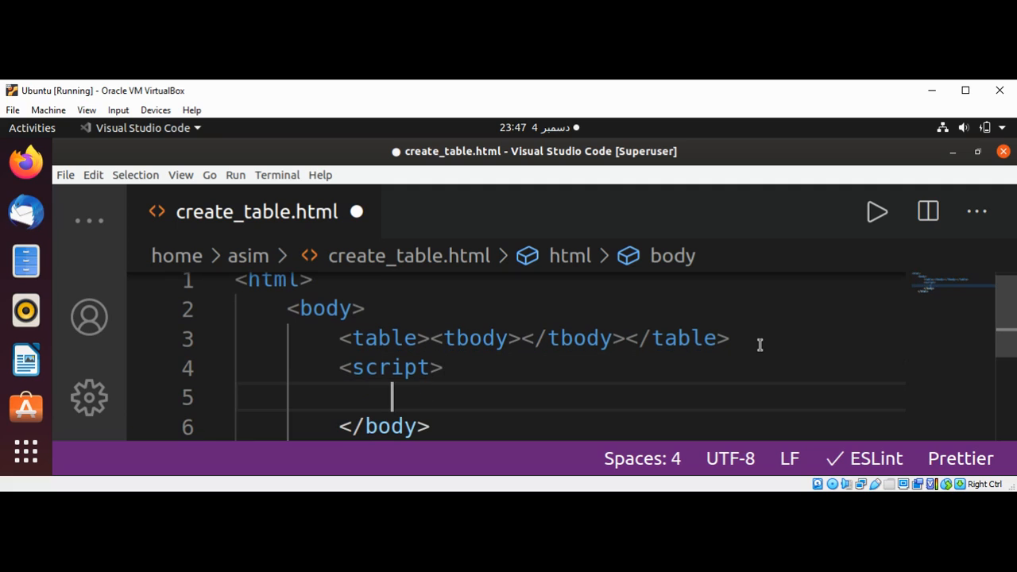
text(</script>)
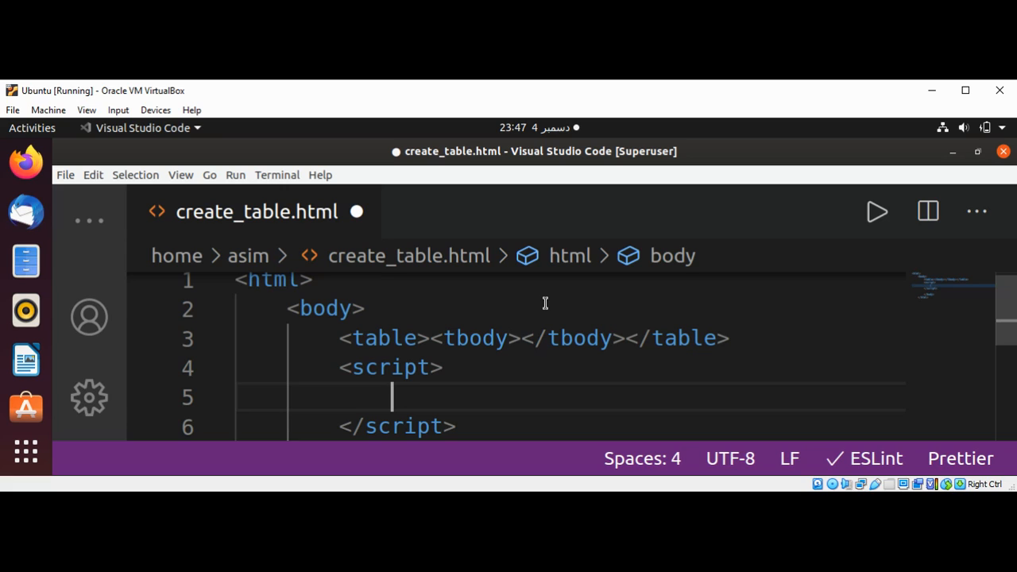
Step: Declare const tbody = document.querySelector("tbody") inside the script
text(cosn)
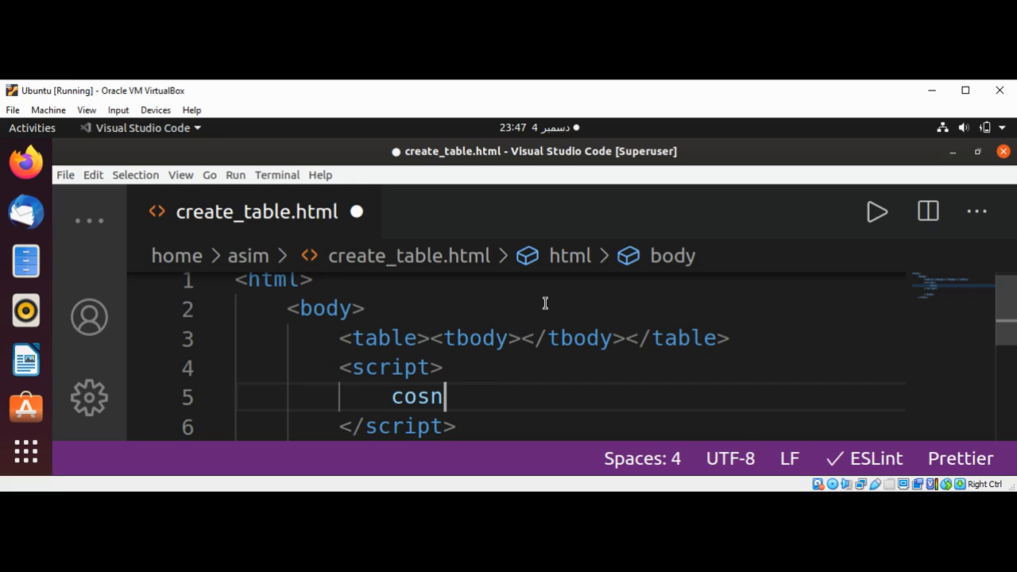
key(BackSpace)
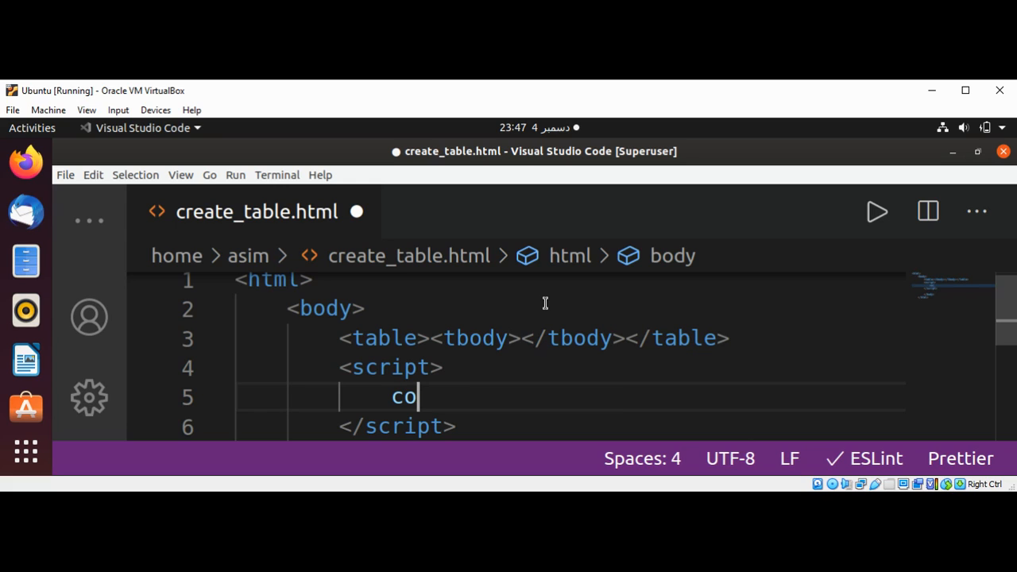
text(nst)
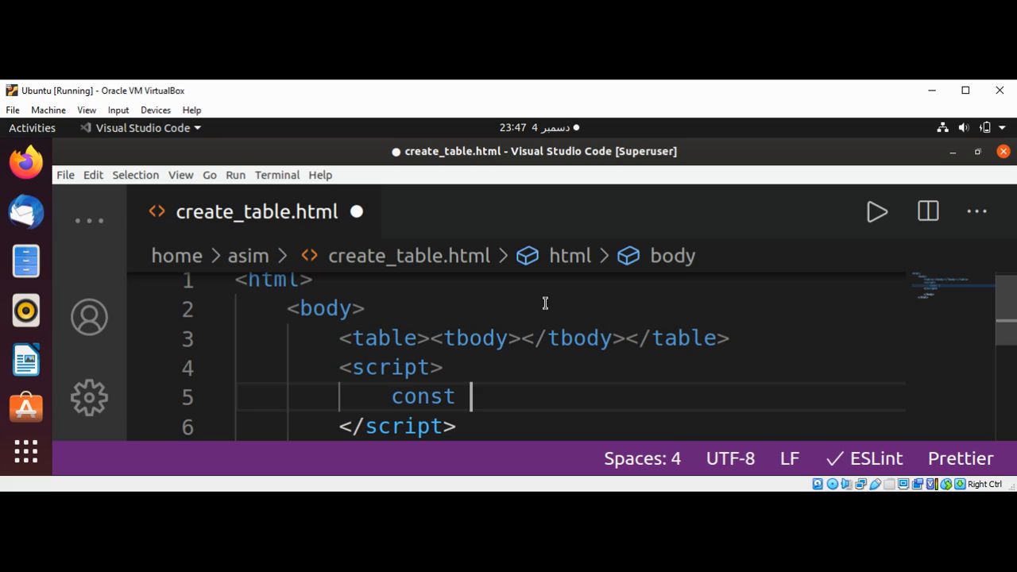
text(tbod)
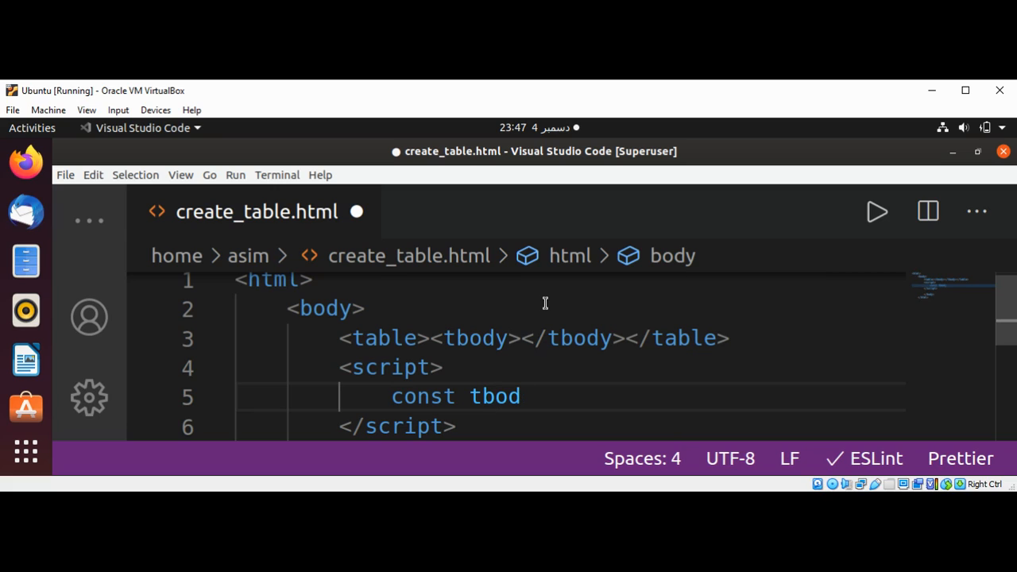
text(y)
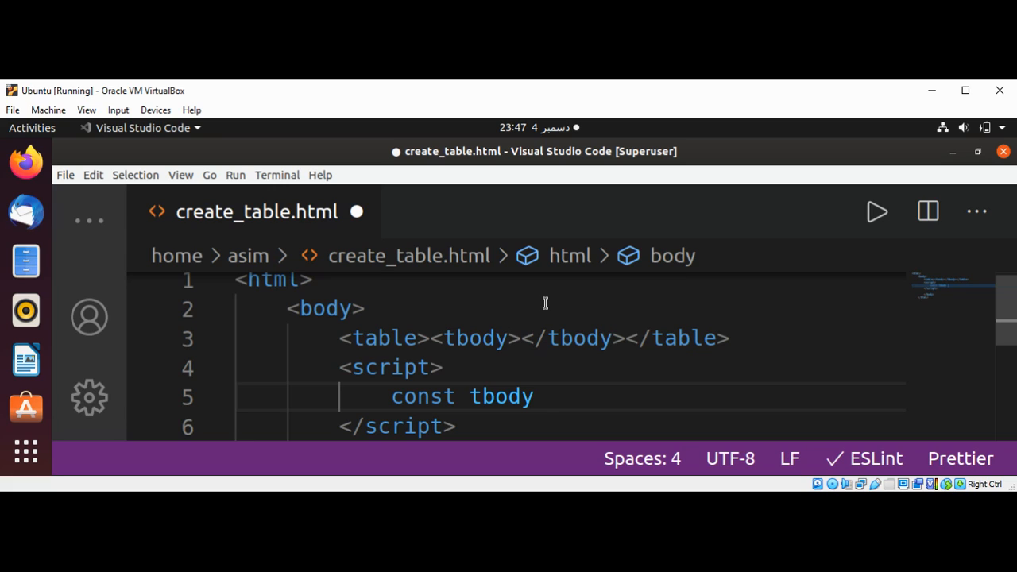
text(= document.query)
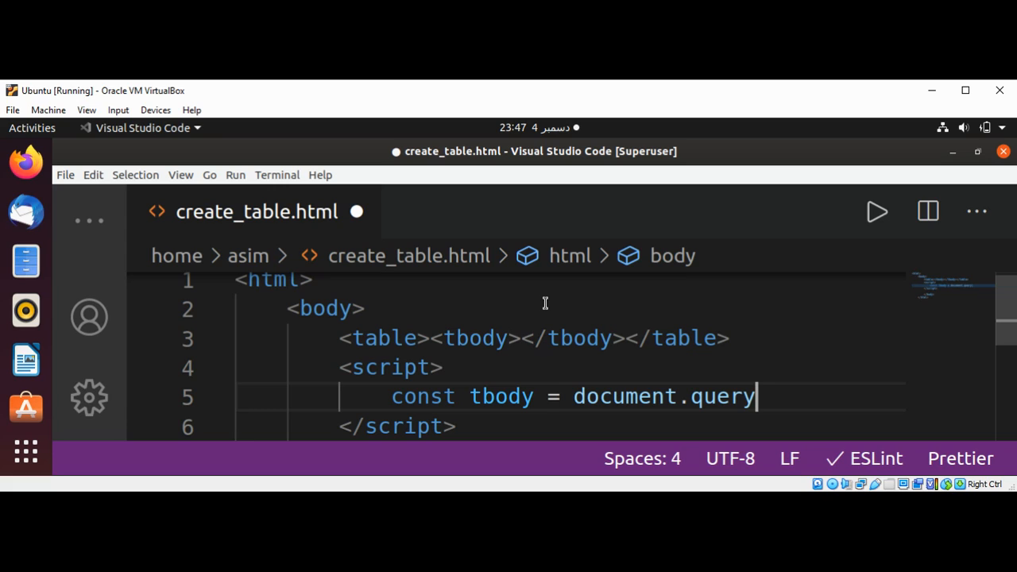
text(Selector)
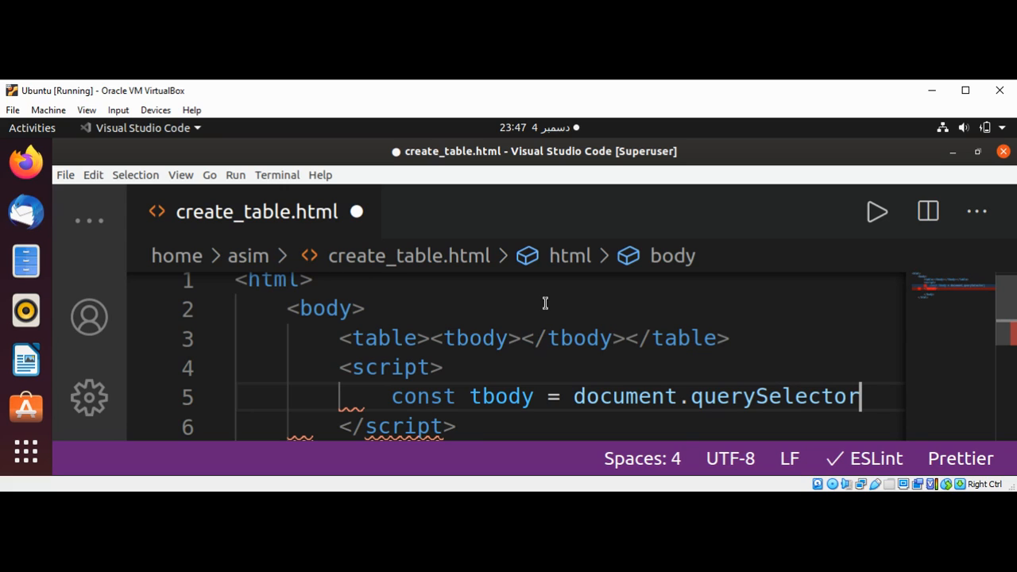
text(())
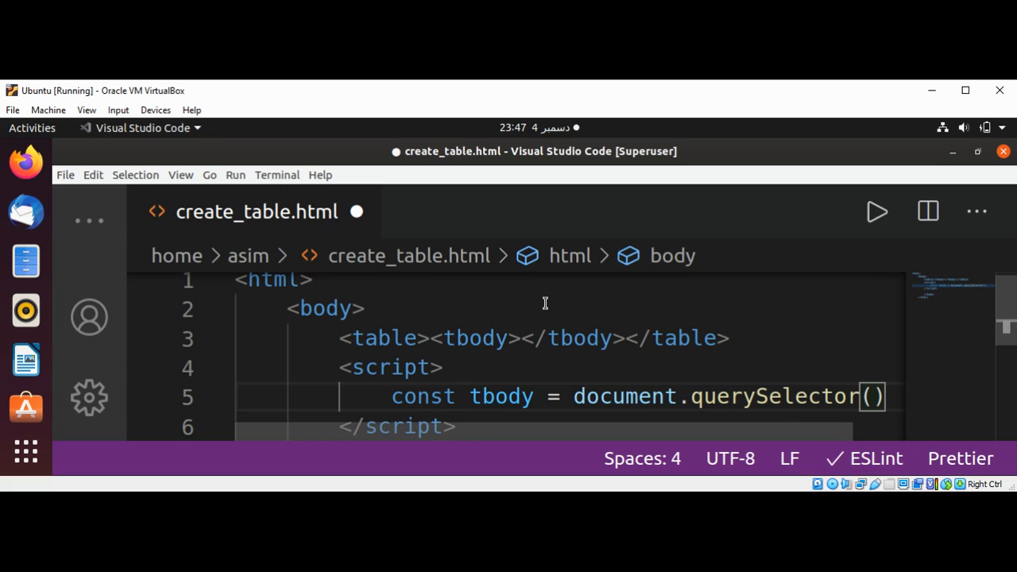
text("tbody)
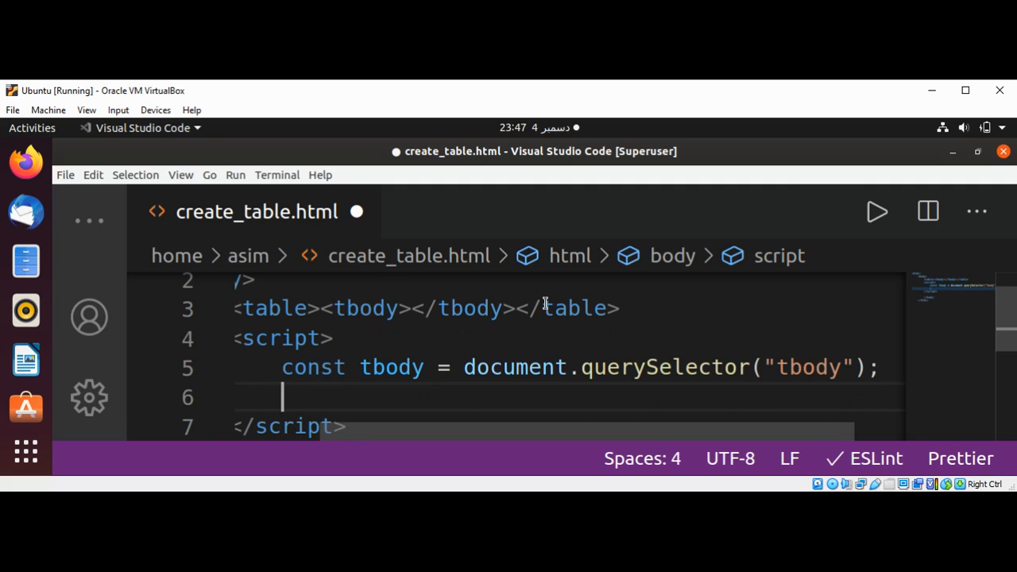
Step: Write the outer loop header for (let i = 0; i<10; i++) and open its block
text(for)
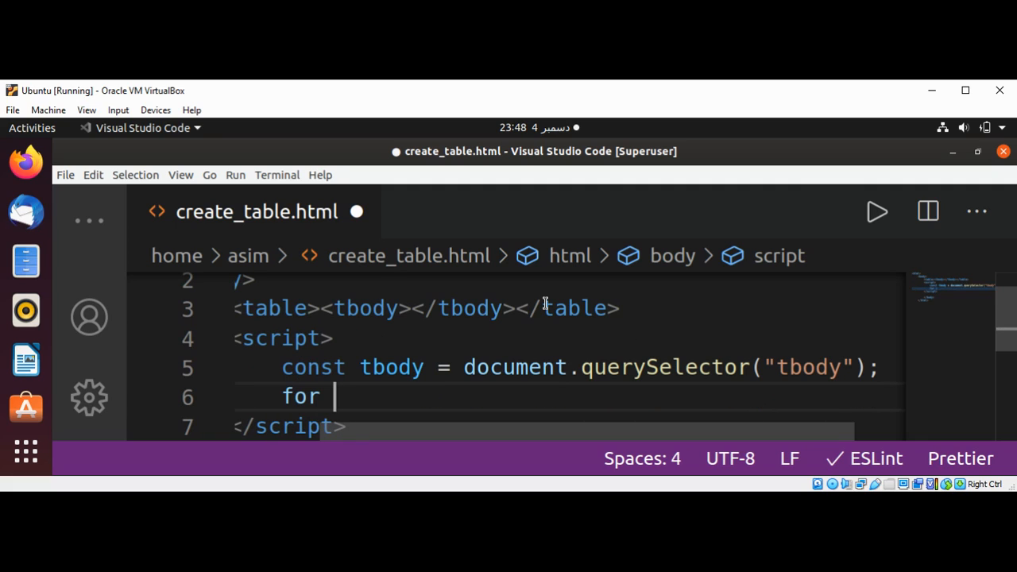
text(()
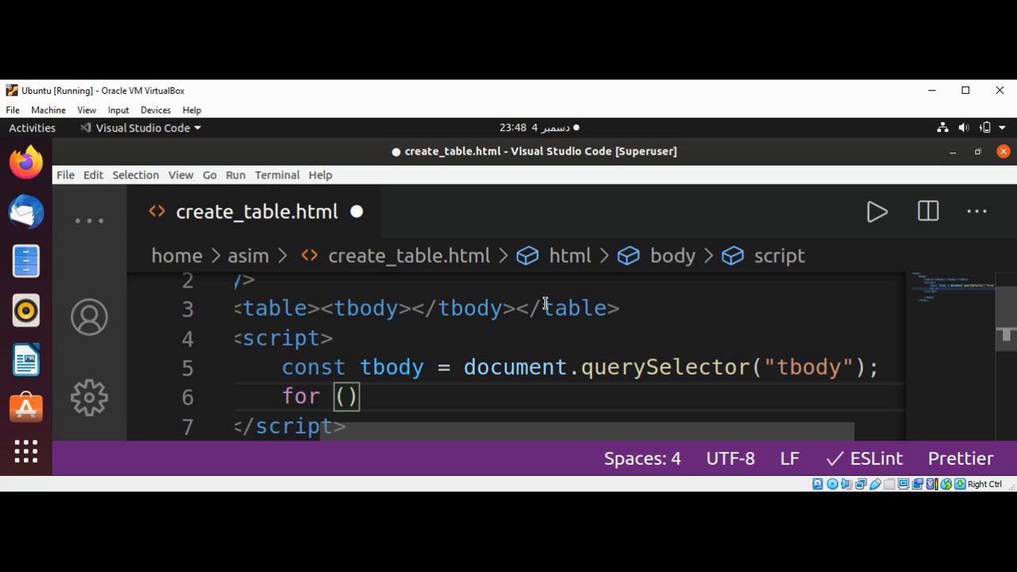
text(let i =0 ; i)
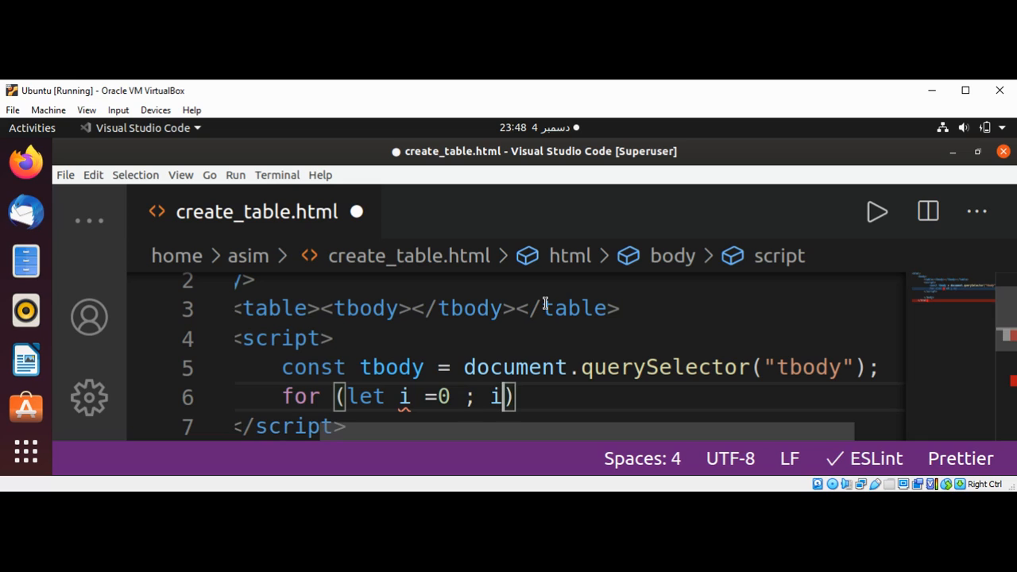
text(<)
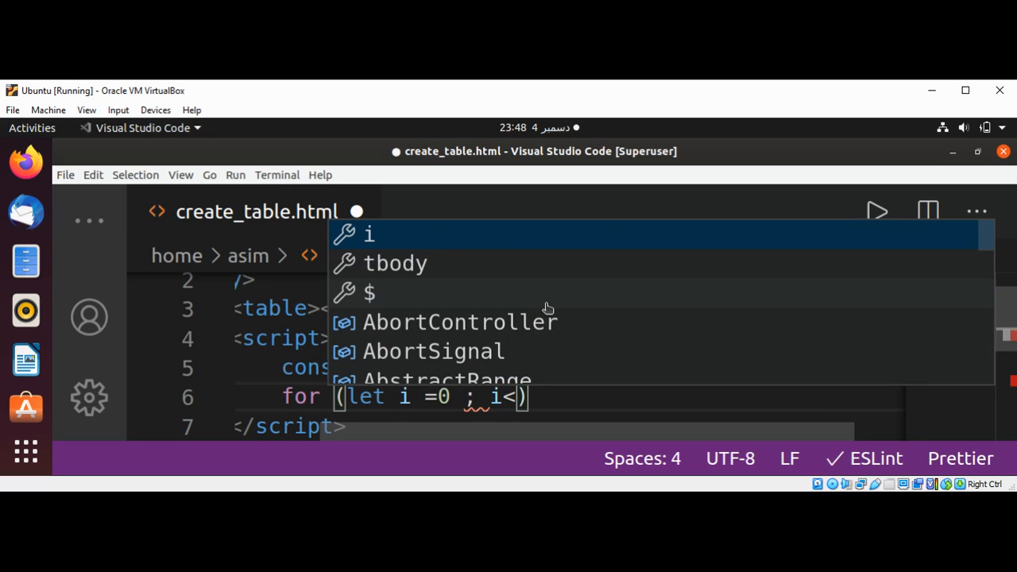
text(10)
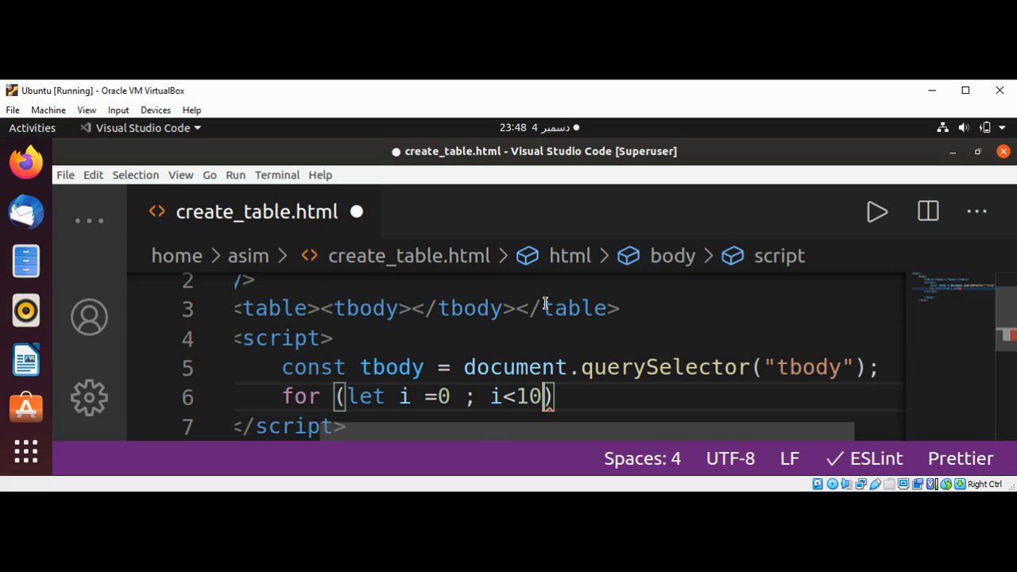
text(;)
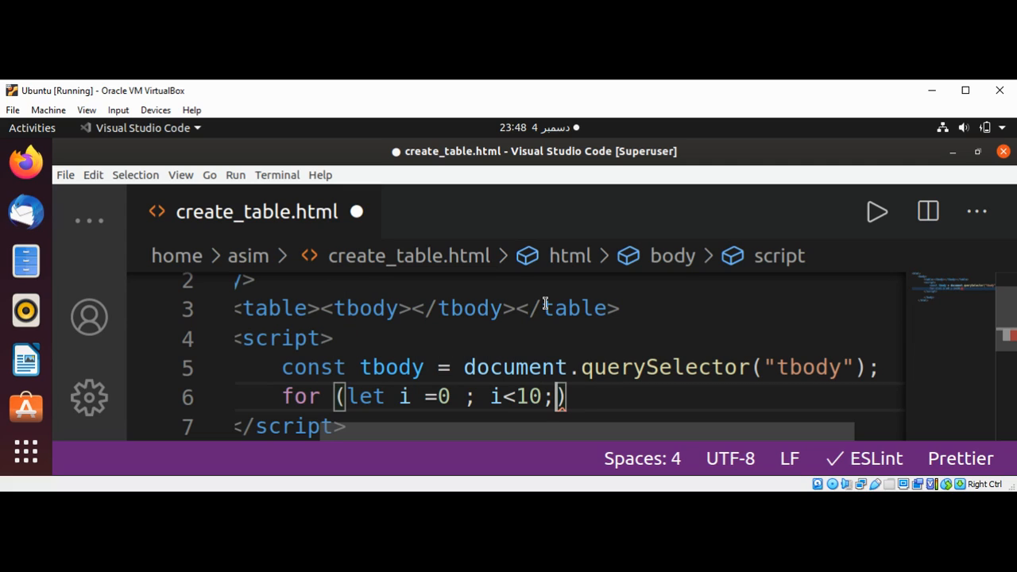
text(i++)
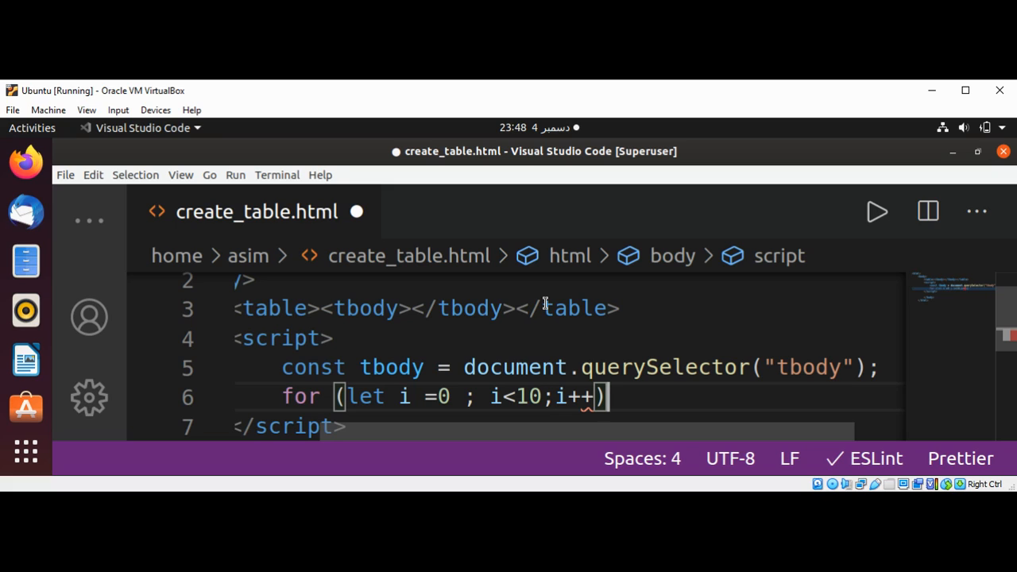
text({)
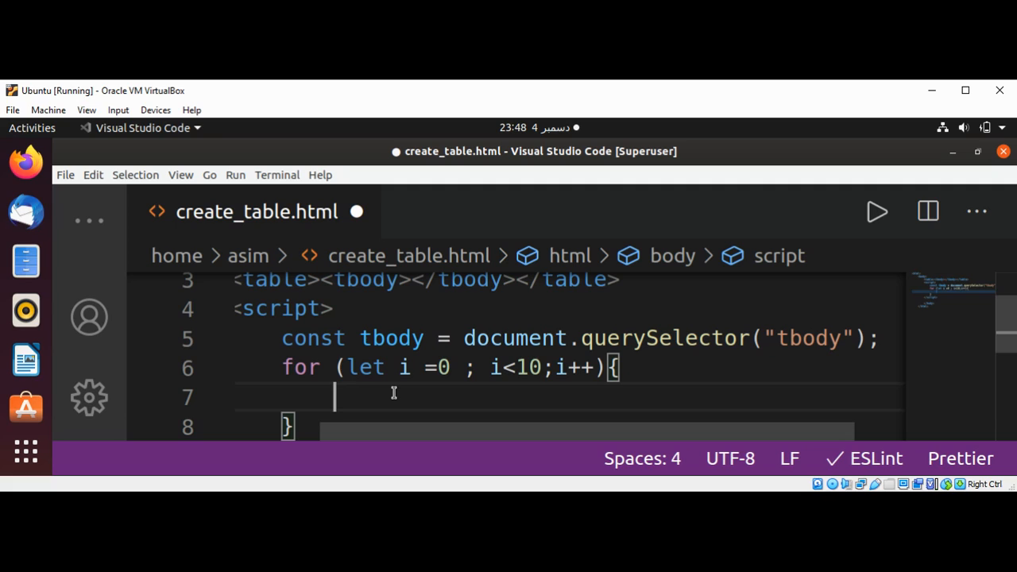
Step: Declare const tr = document.createElement("tr"); inside the outer loop
text(docu)
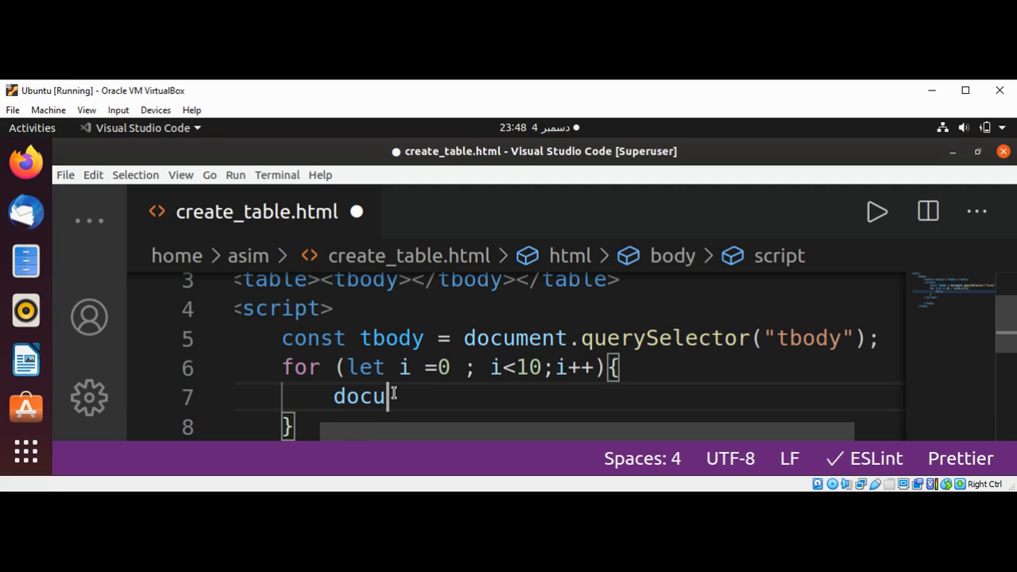
text(ment)
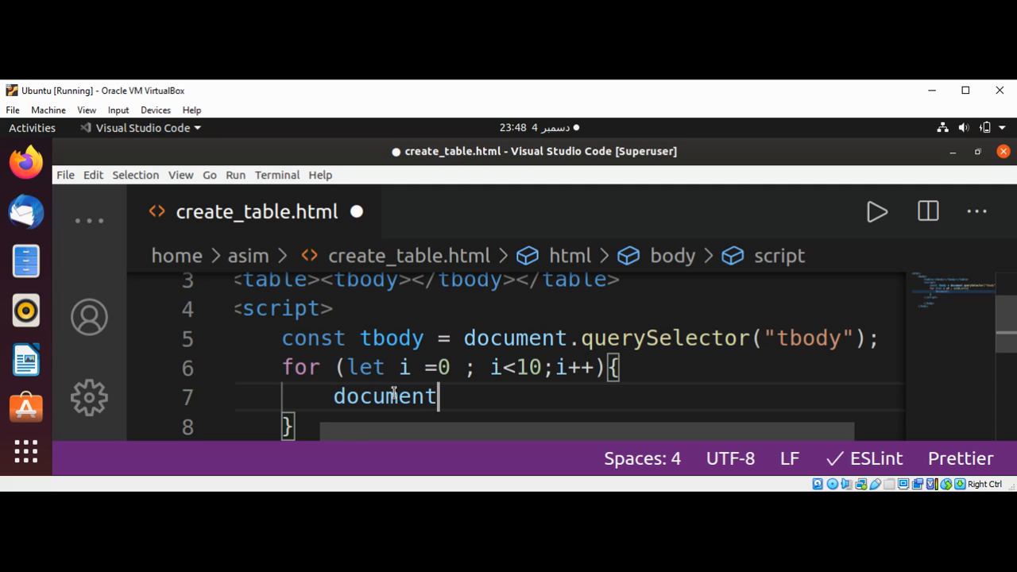
text(.)
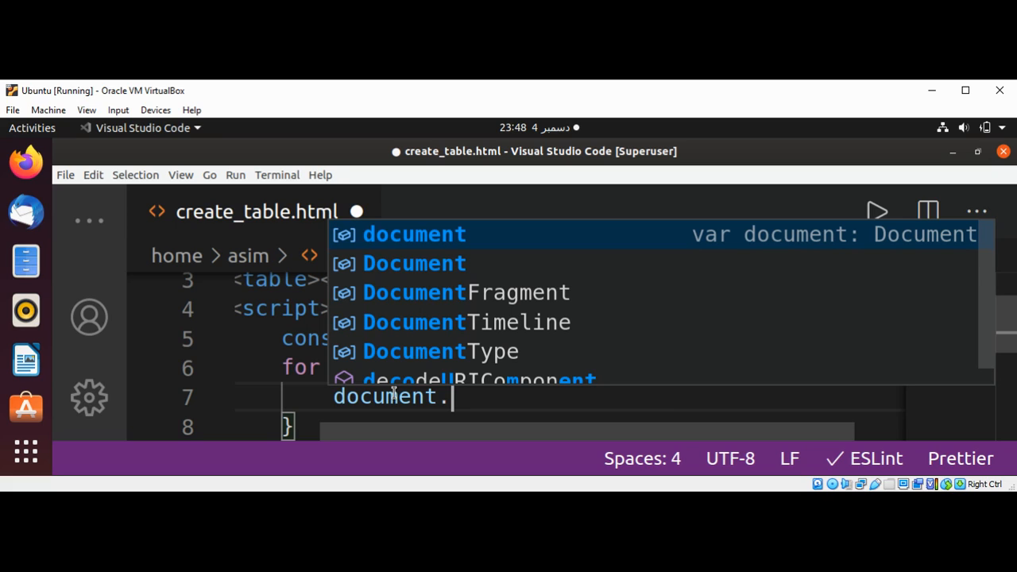
text(create)
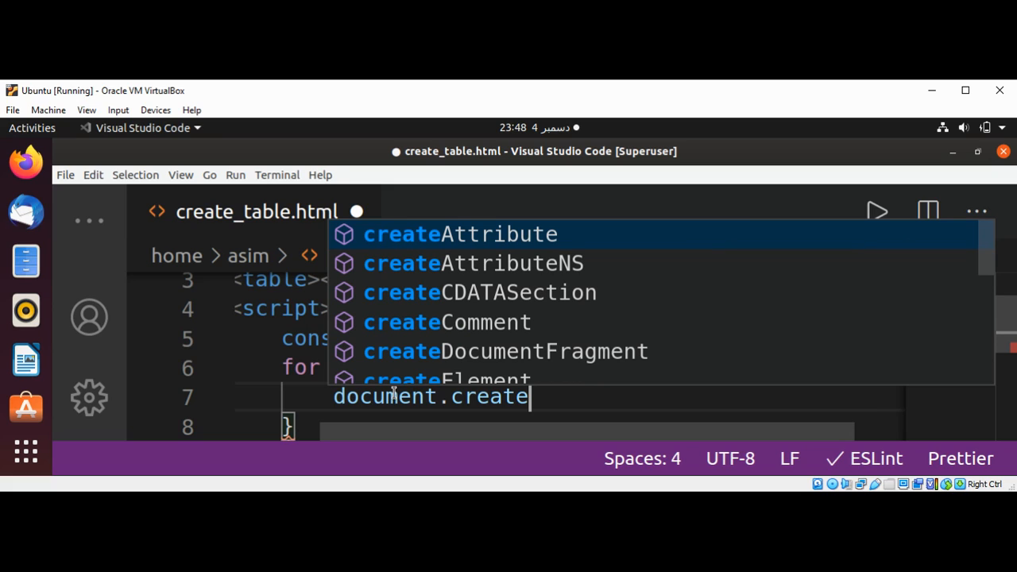
text(Element)
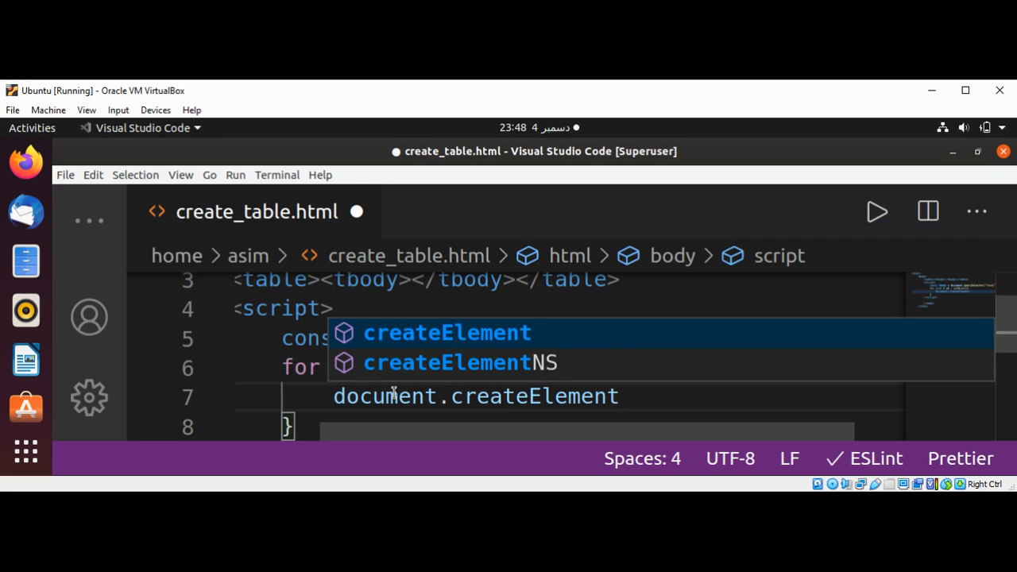
text(())
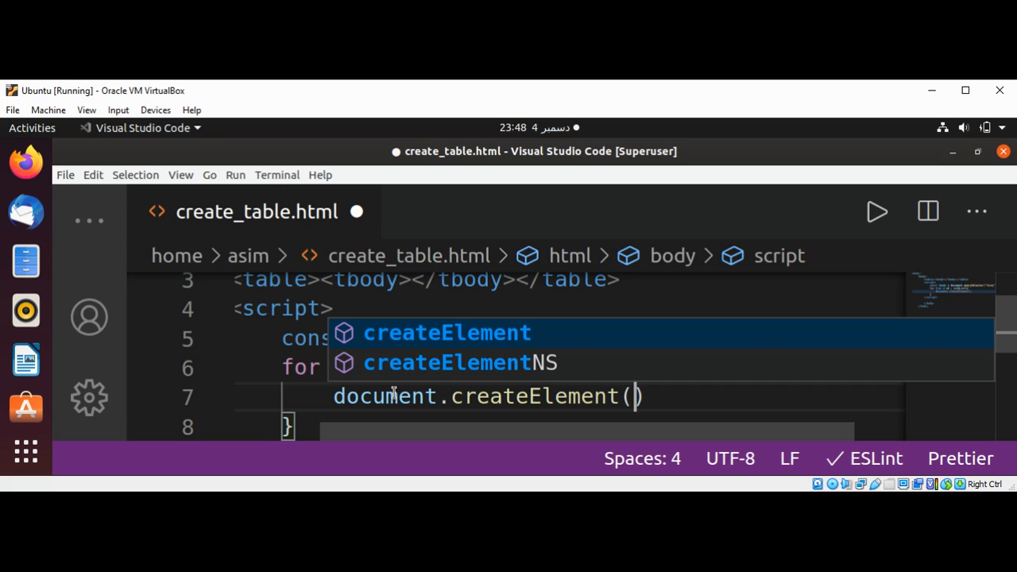
text("tr")
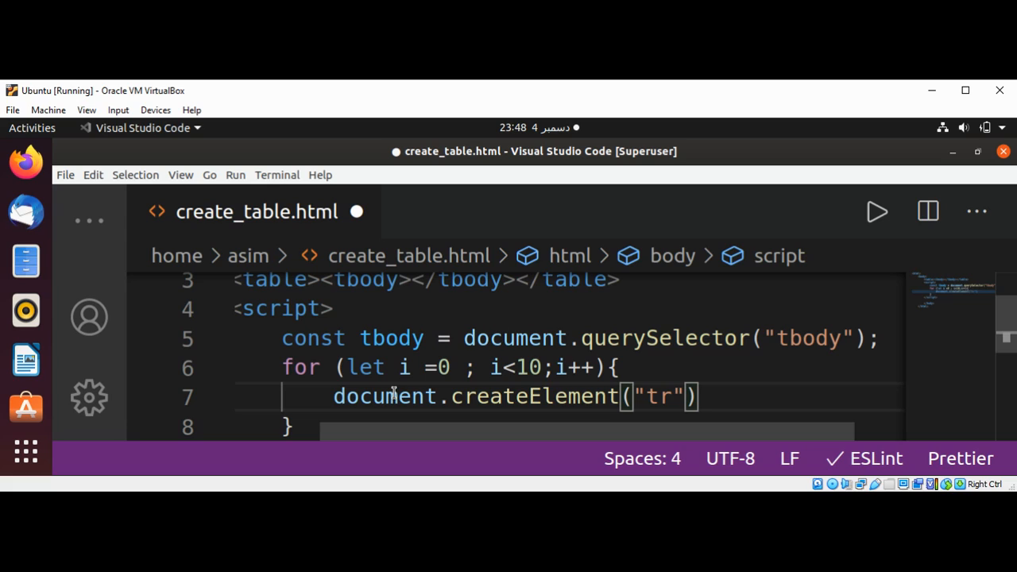
text(;)
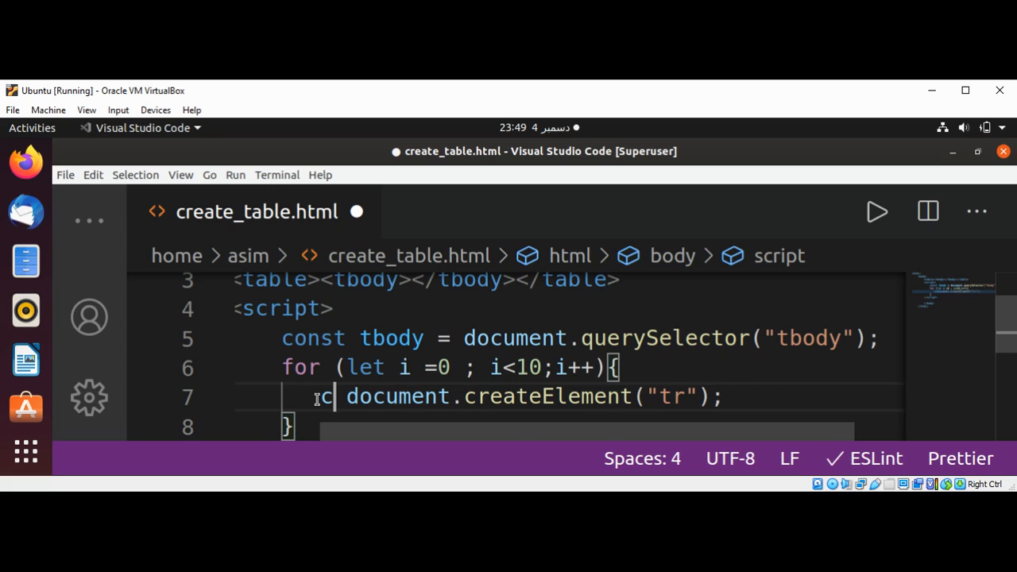
text(onst tr=)
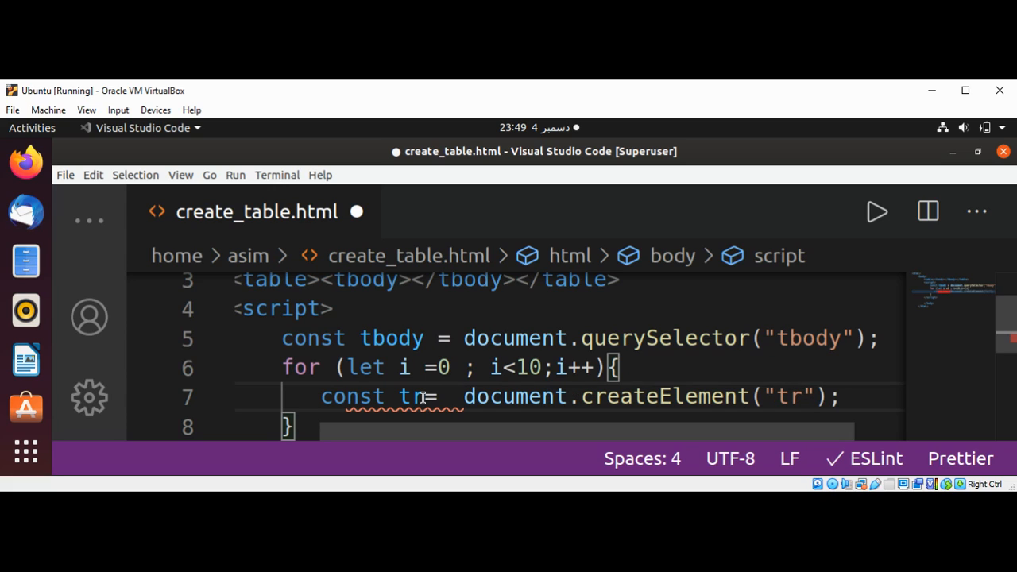
double_click(413, 397)
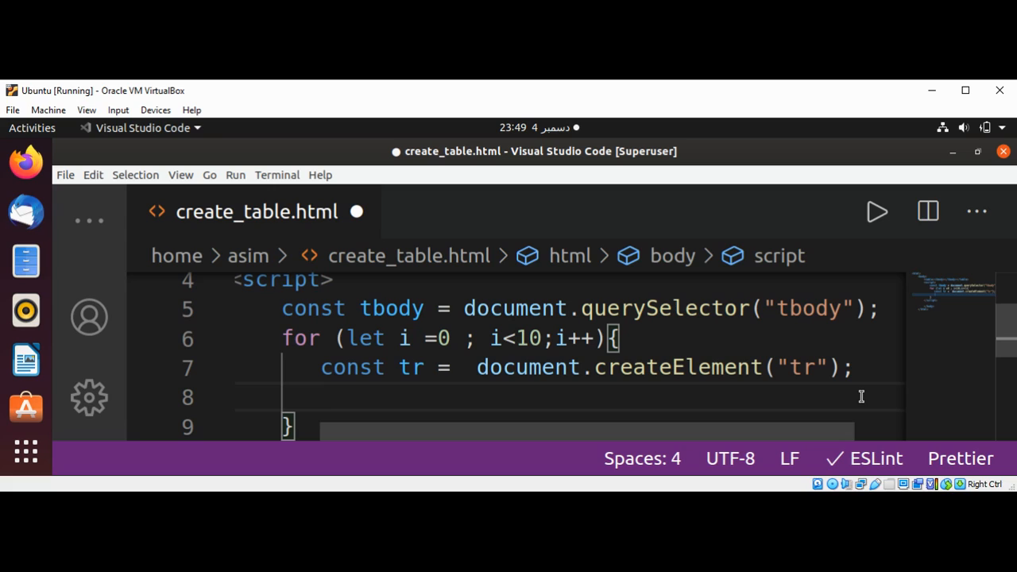
Step: Begin a nested for loop below the tr declaration
text(for (let)
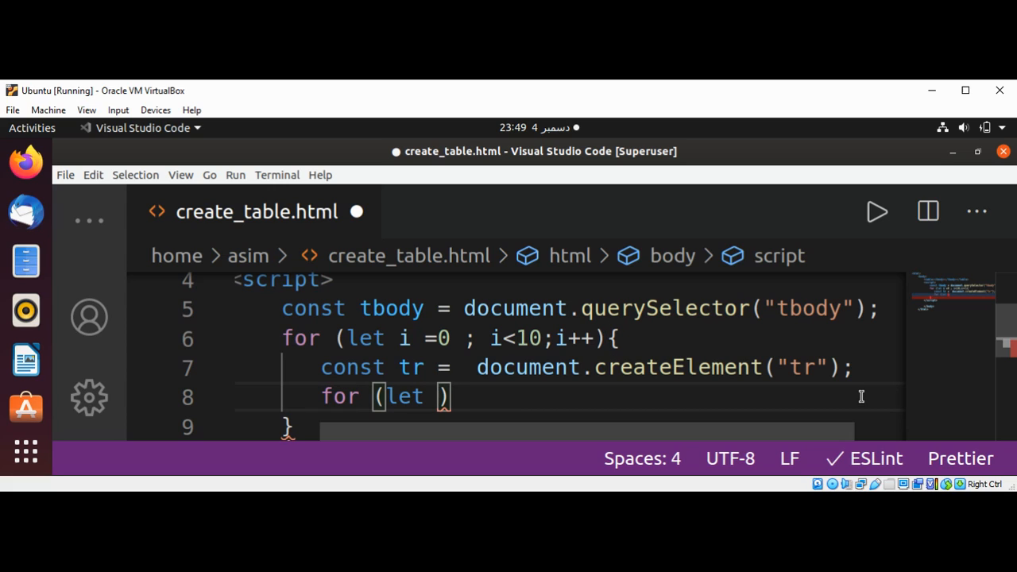
Step: Complete the inner loop header for (let x = 0; x<5; x++) and open its block
text(x =0)
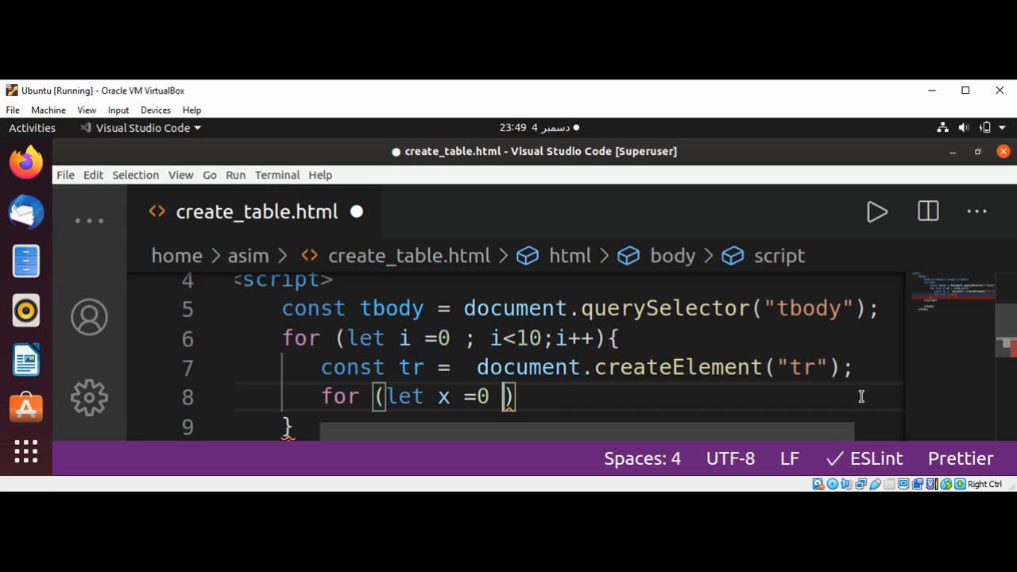
text(;)
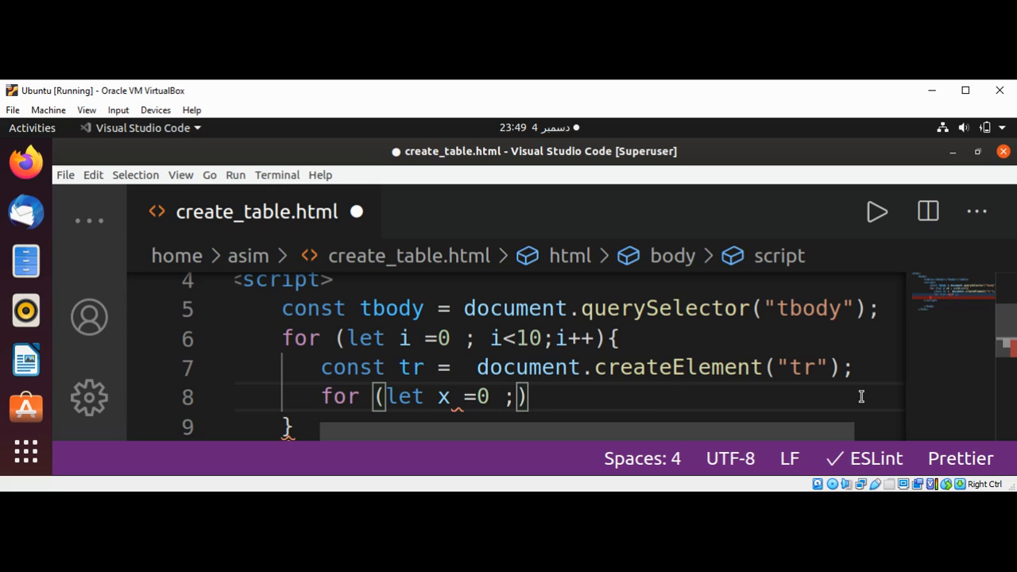
text(x)
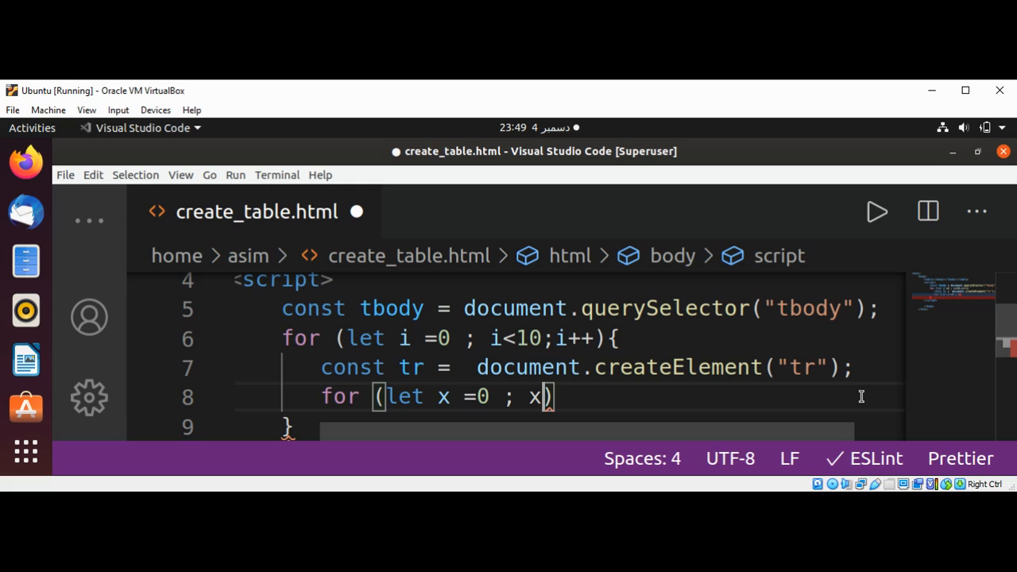
text(<)
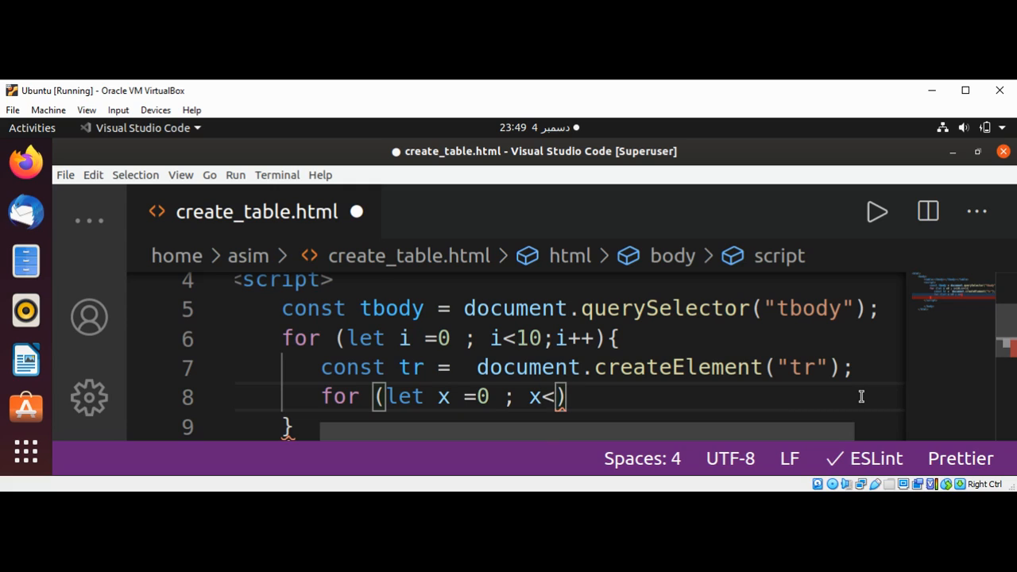
text(5)
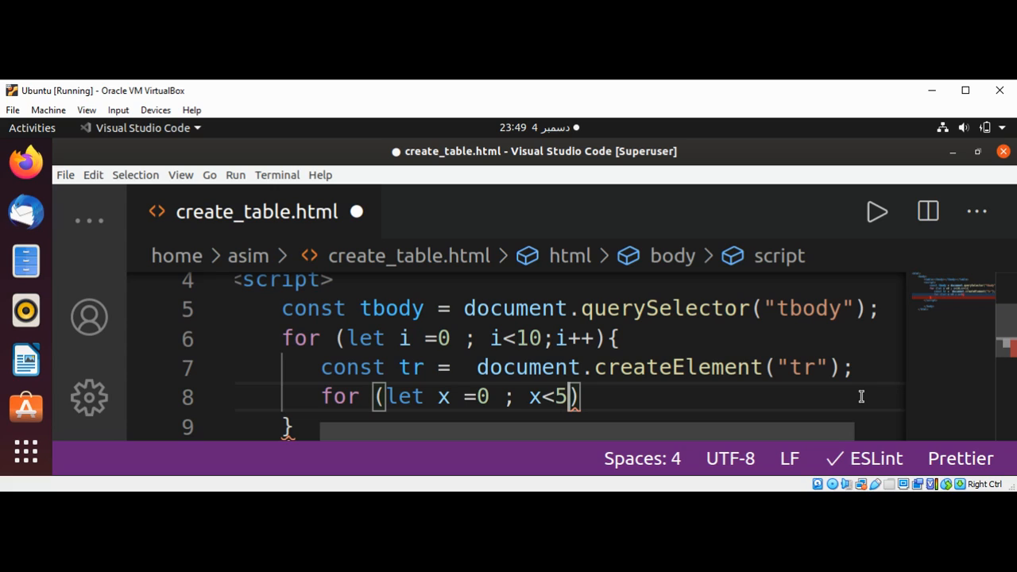
text(;)
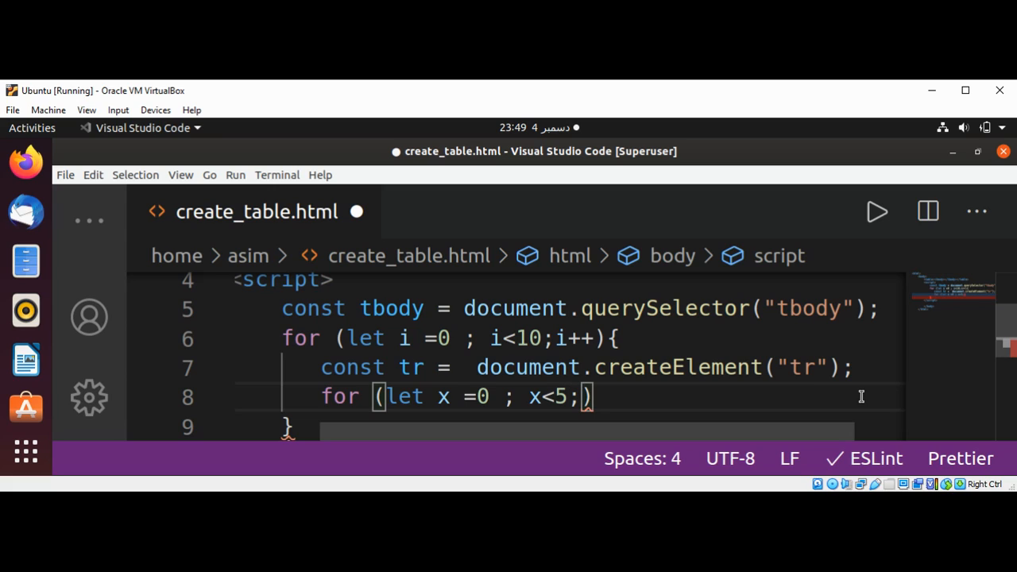
text(x++)
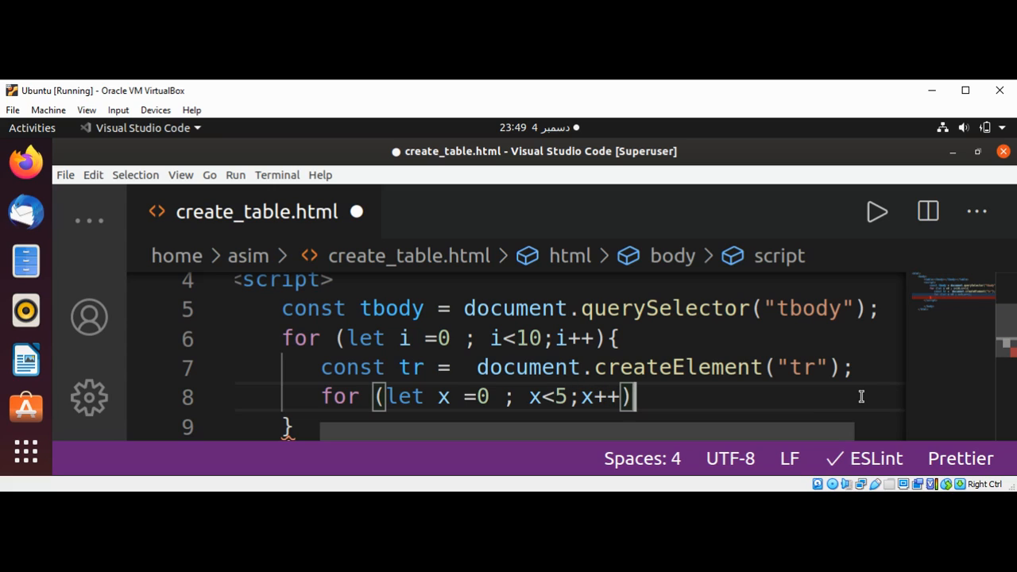
text({)
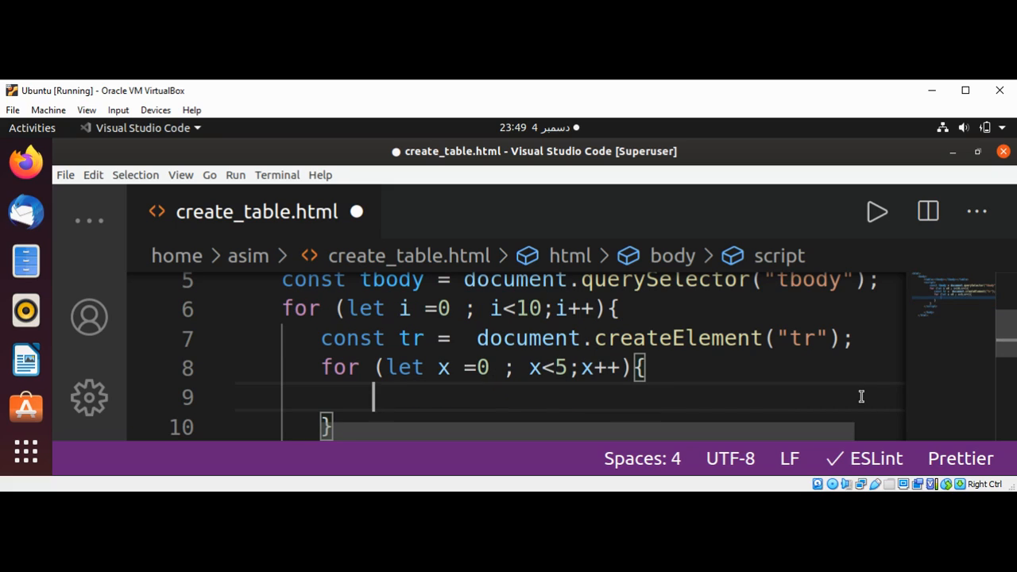
Step: Declare const td = document.createElement("td"); inside the inner loop
text(const)
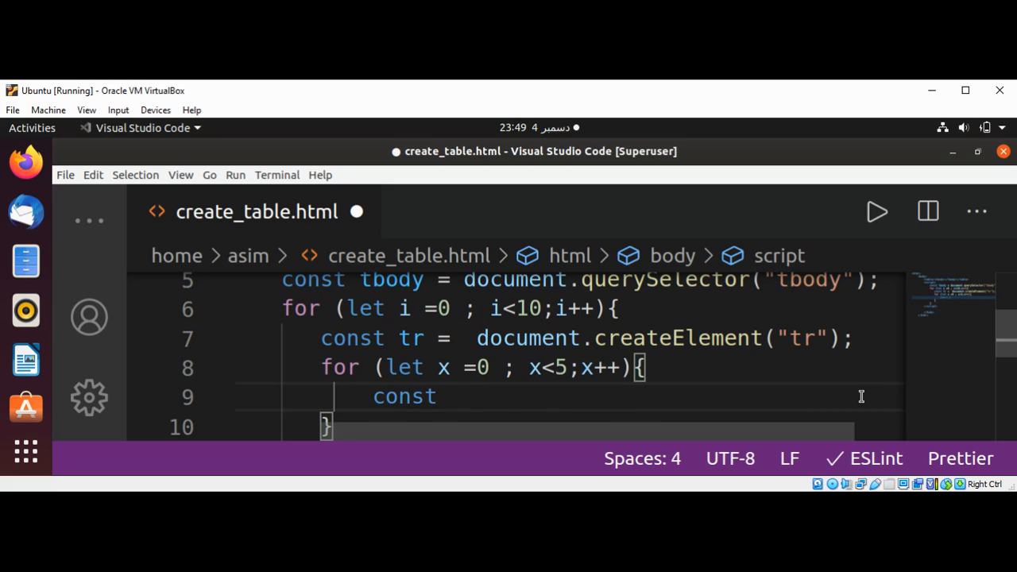
text(td)
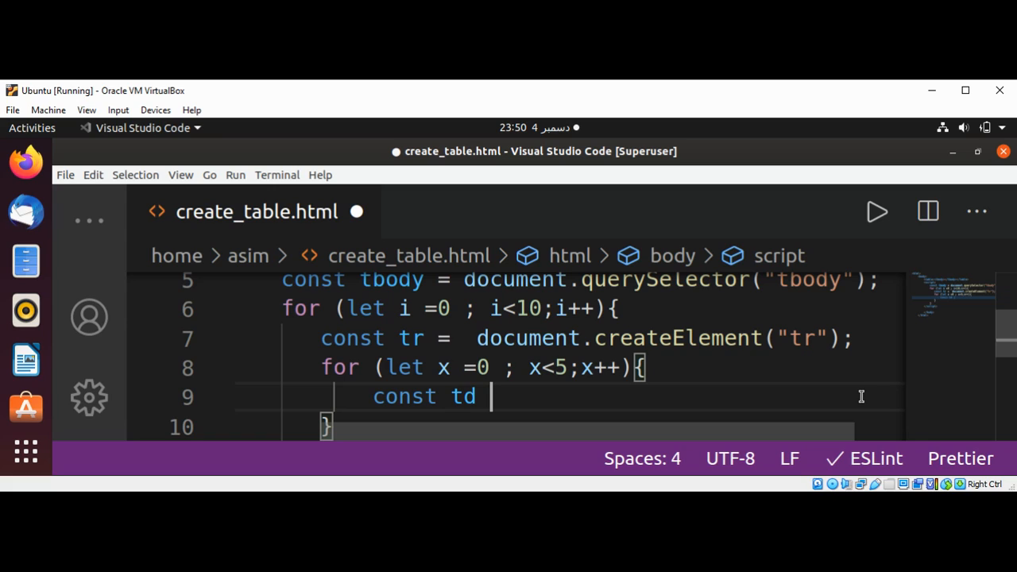
text(= document.cre)
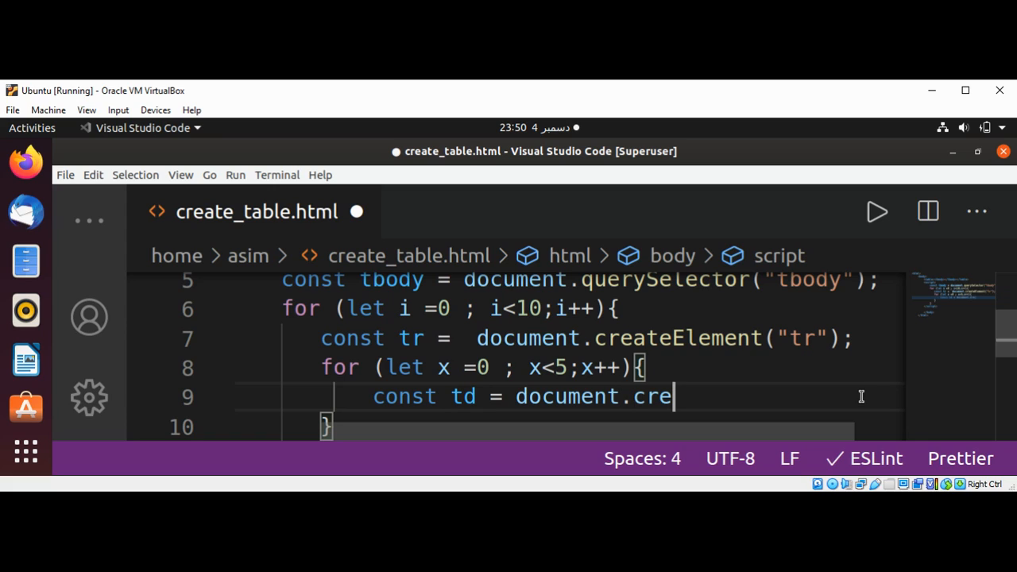
text(ate)
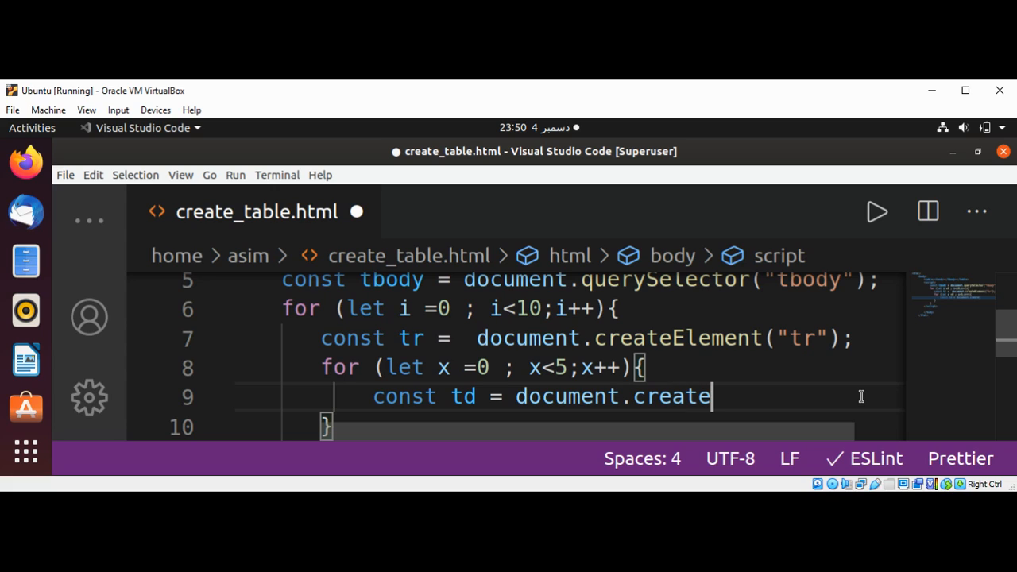
text(Element("t")
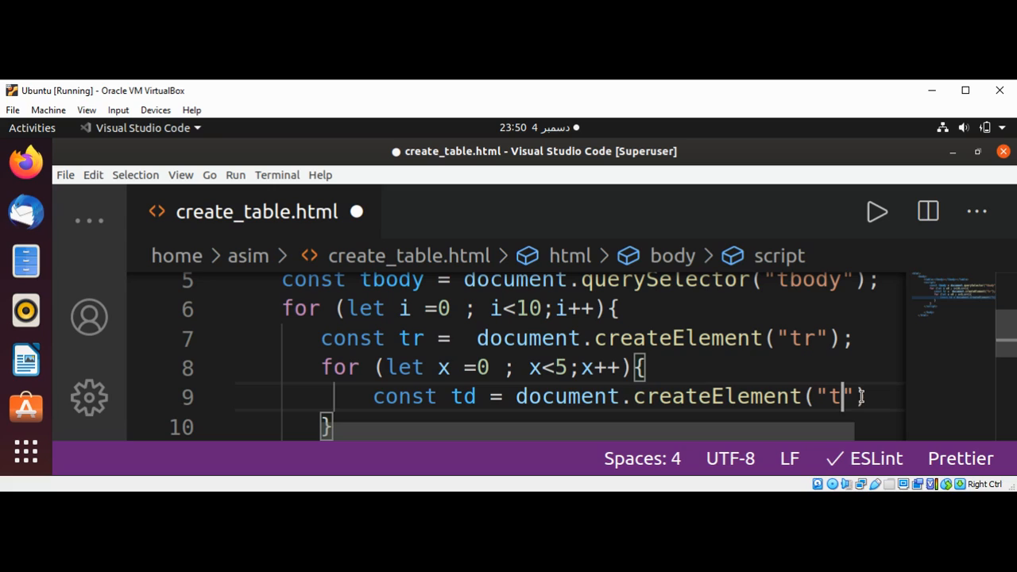
text(d)
text(t)
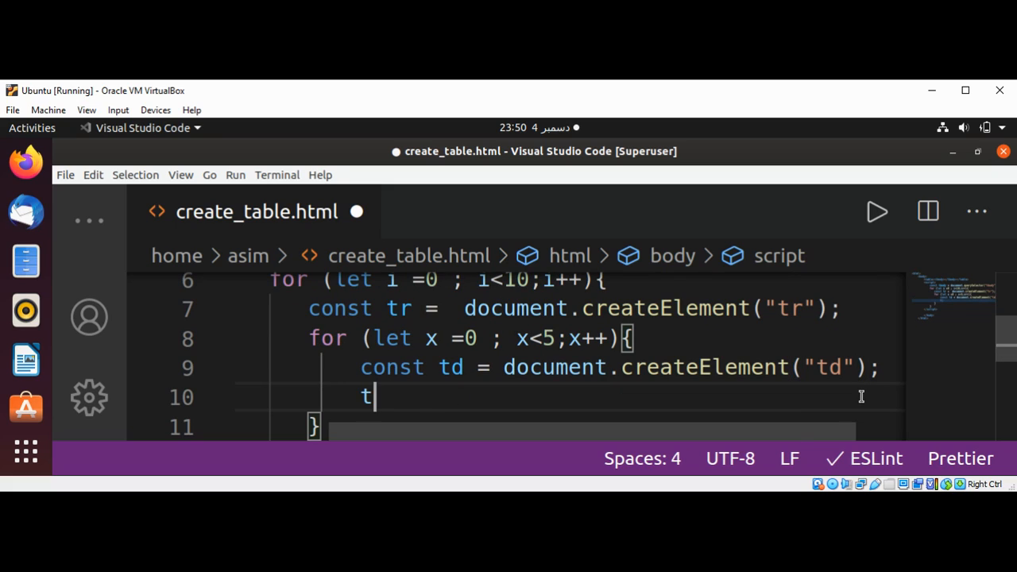
Step: Fill each cell with td.appendChild(document.createTextNode(i+ ","+x))
text(d.)
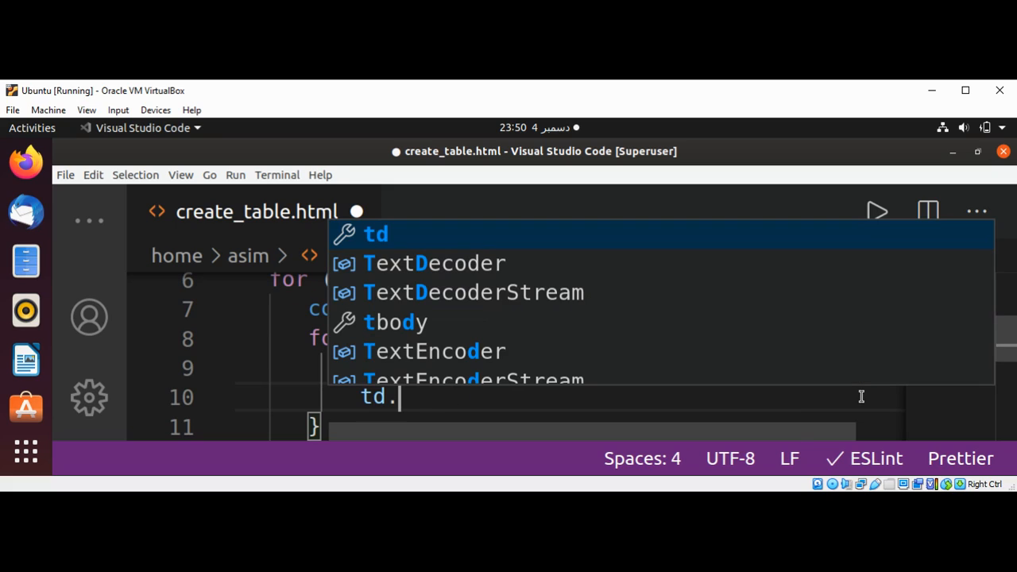
text(appendChild(document.)
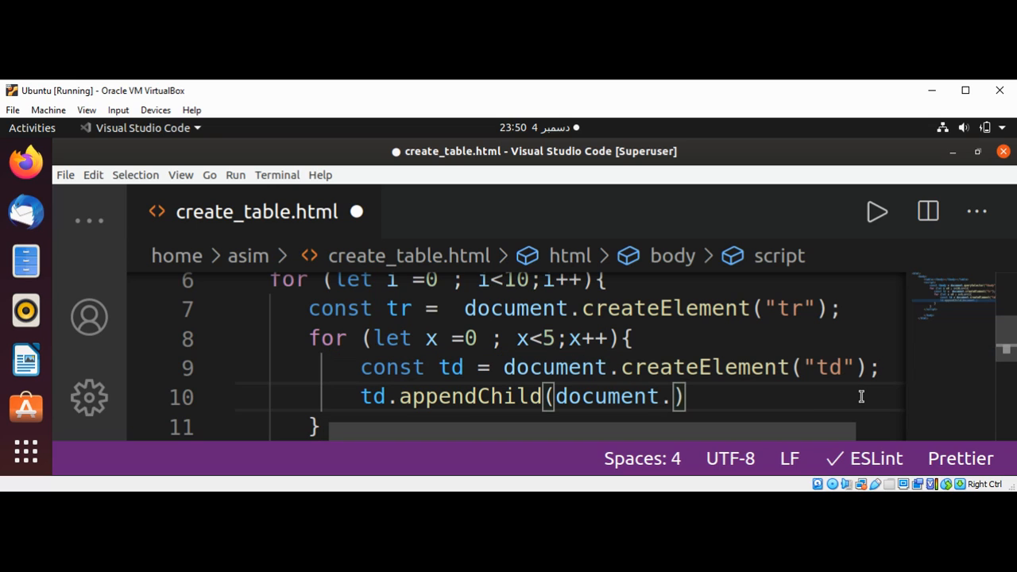
text(document.)
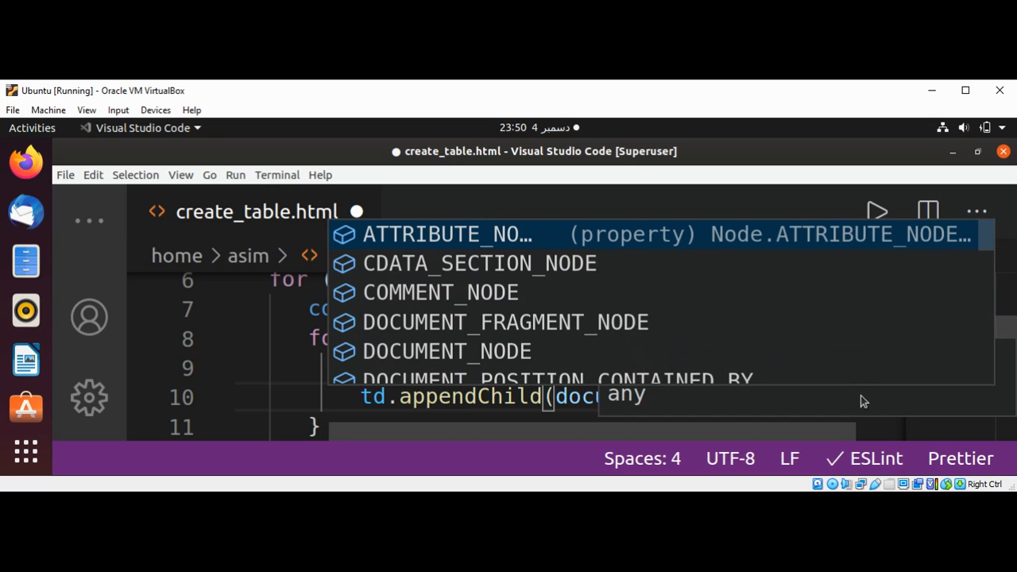
text(.c)
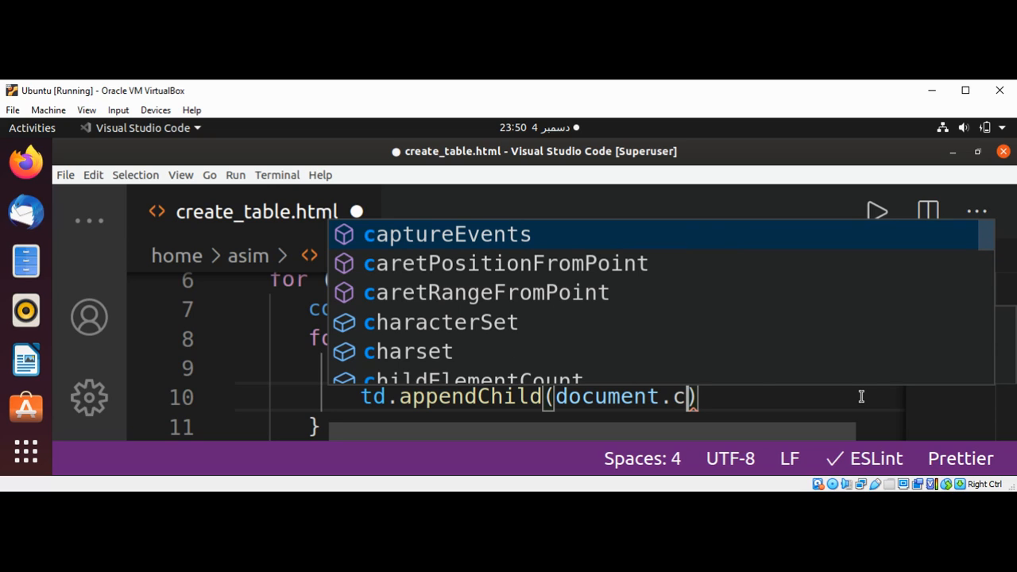
text(reateTextNode()
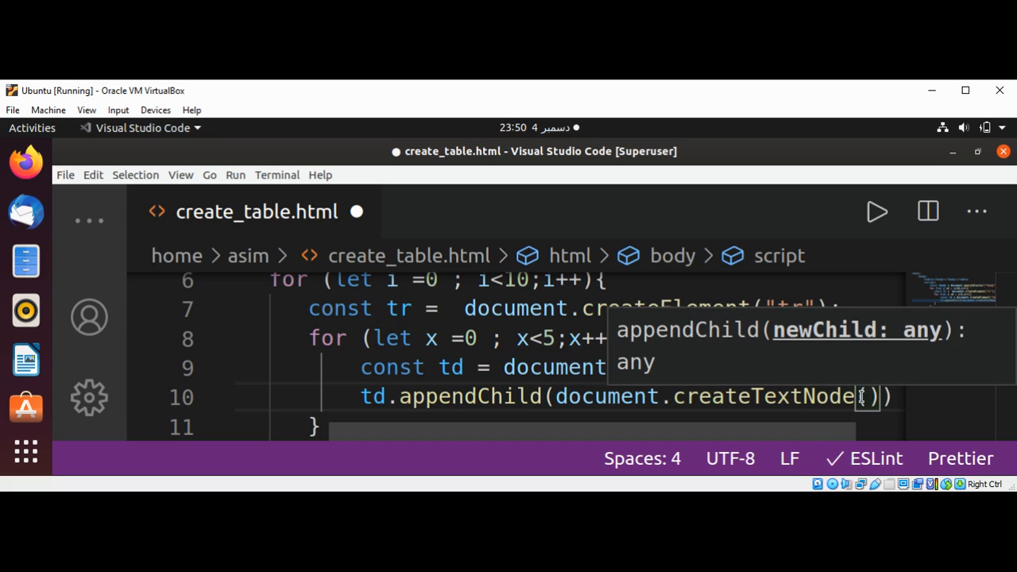
text(x)
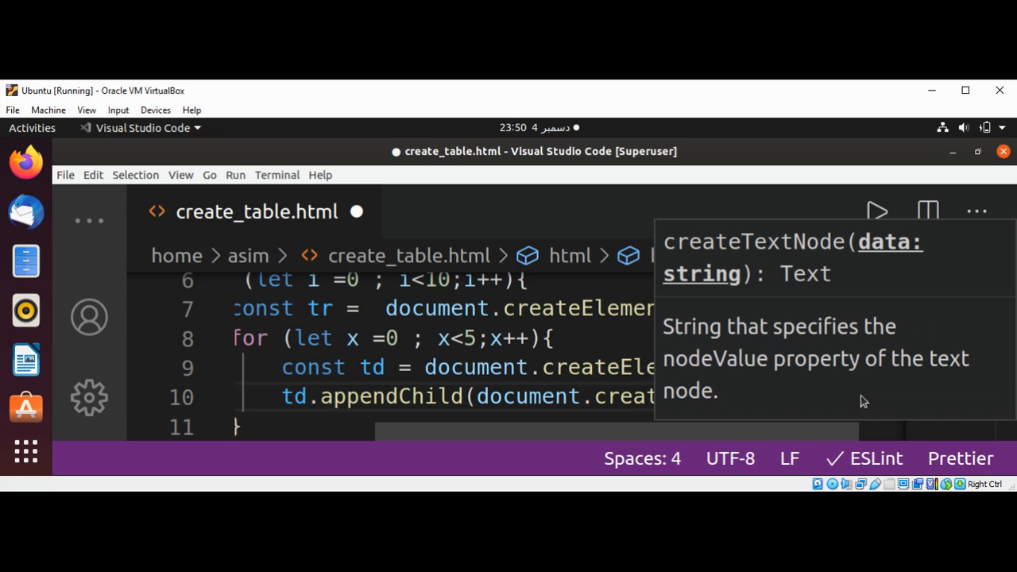
text(x+ ", "+)
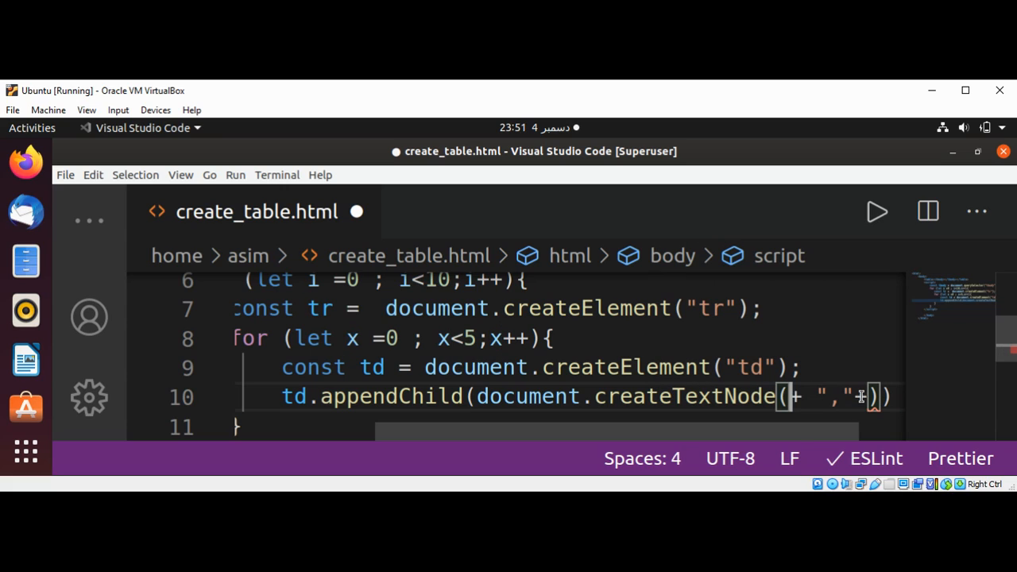
text(i)
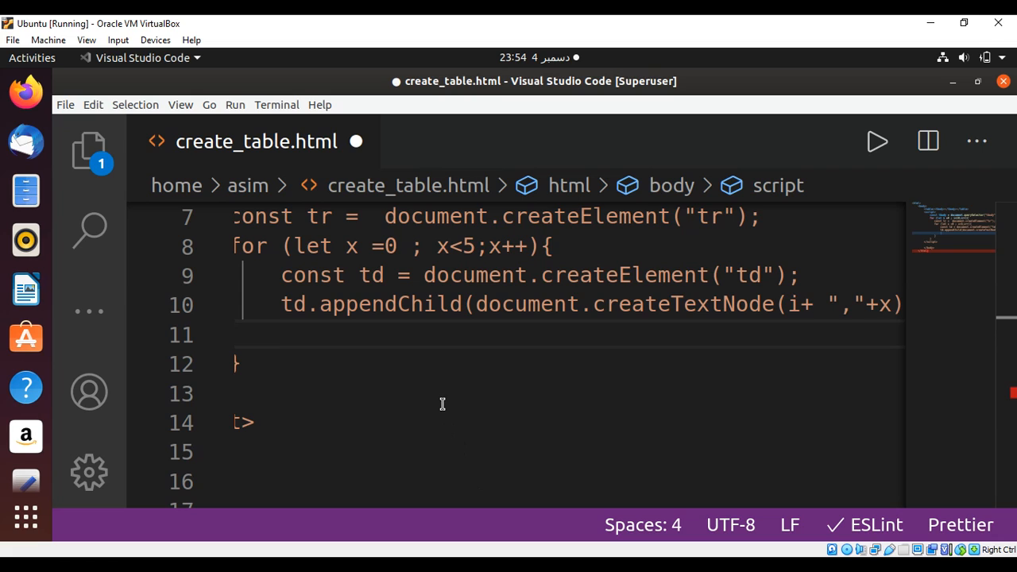
Step: Append each cell to its row with tr.appendChild(td); and close the inner loop
text(t)
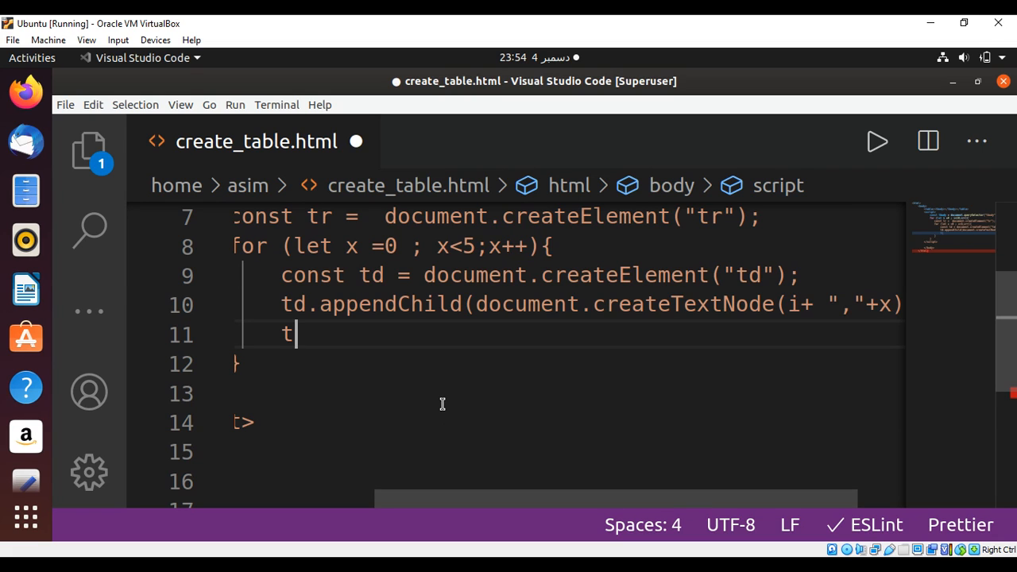
text(r.append)
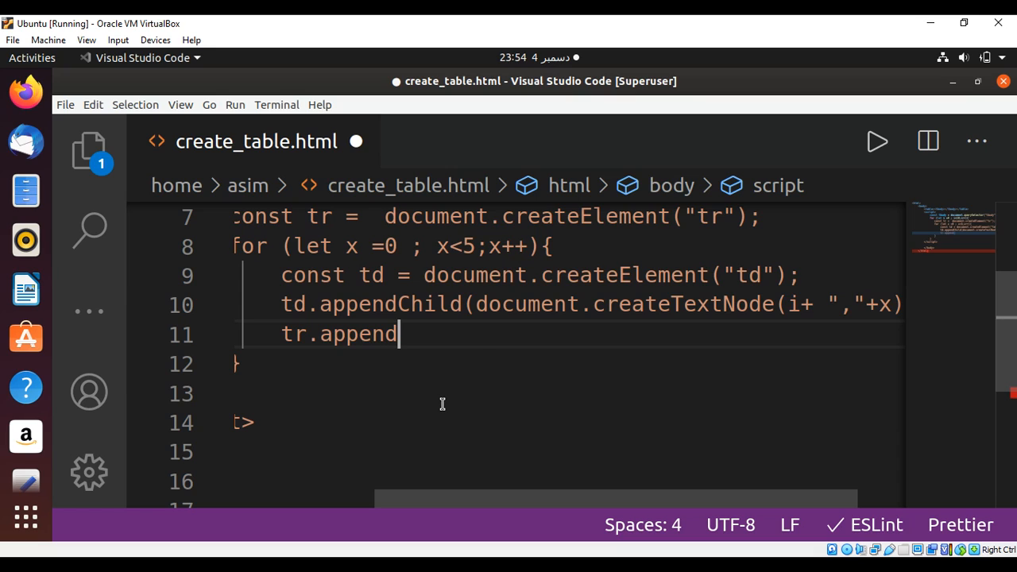
text(Child(td);)
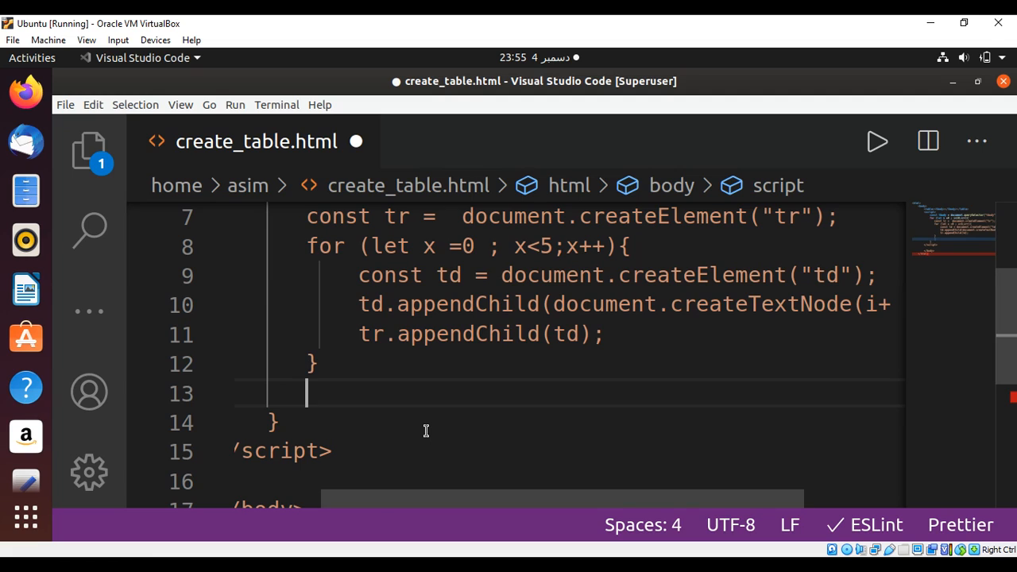
Step: Append each row to the table body with tbody.appendChild(tr); after the inner loop
text(tbody)
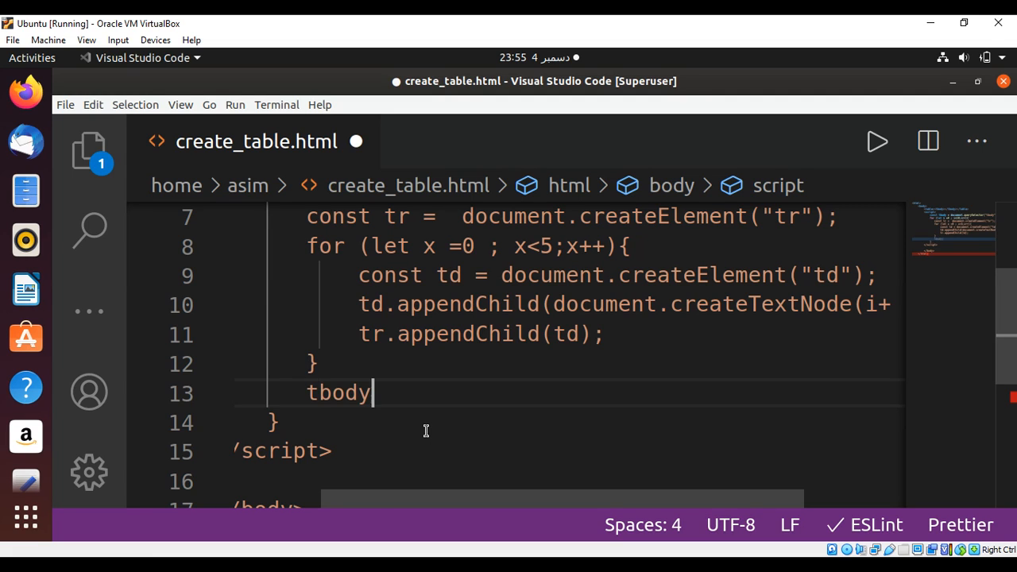
text(.append)
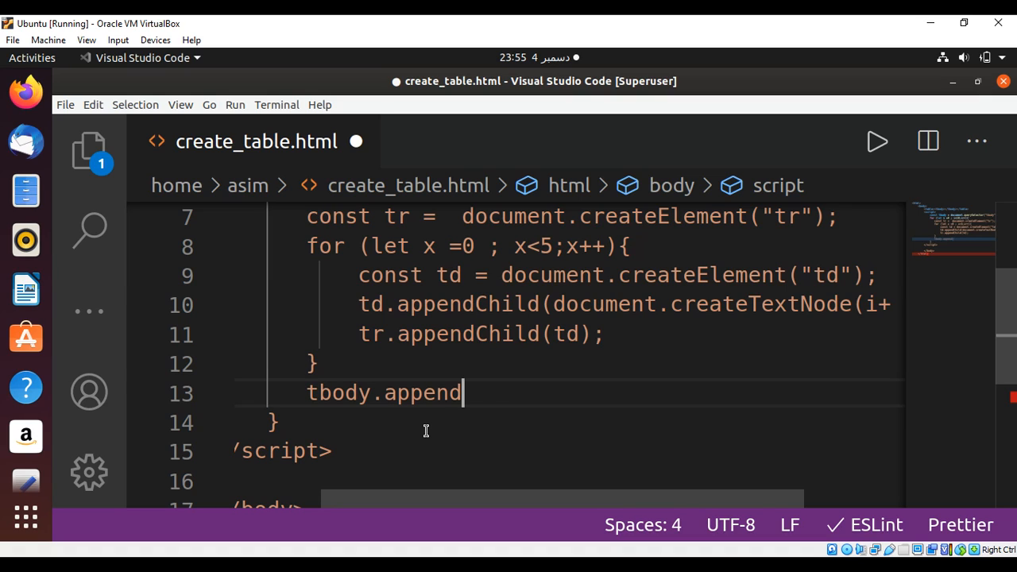
text(Child)
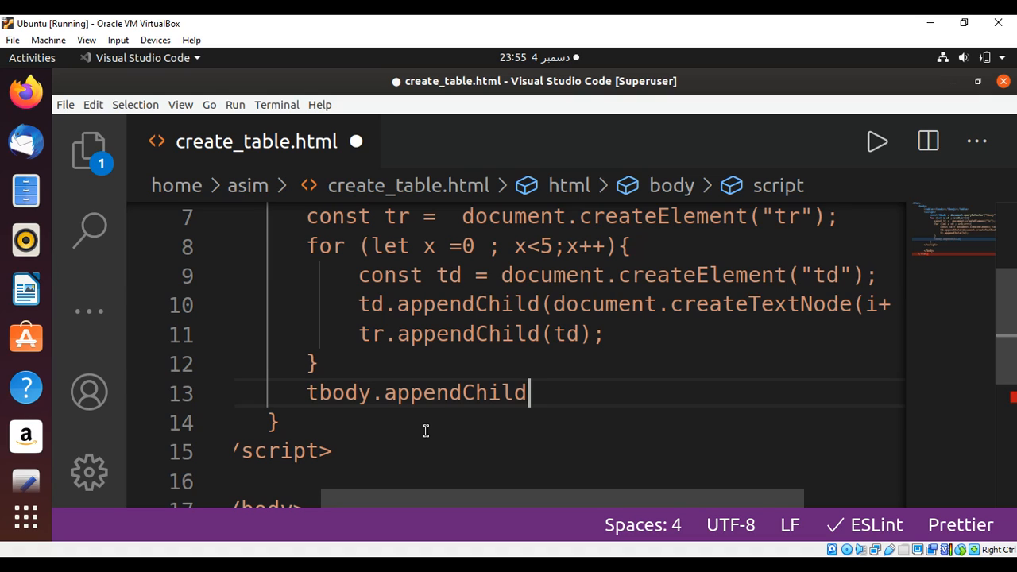
text(()
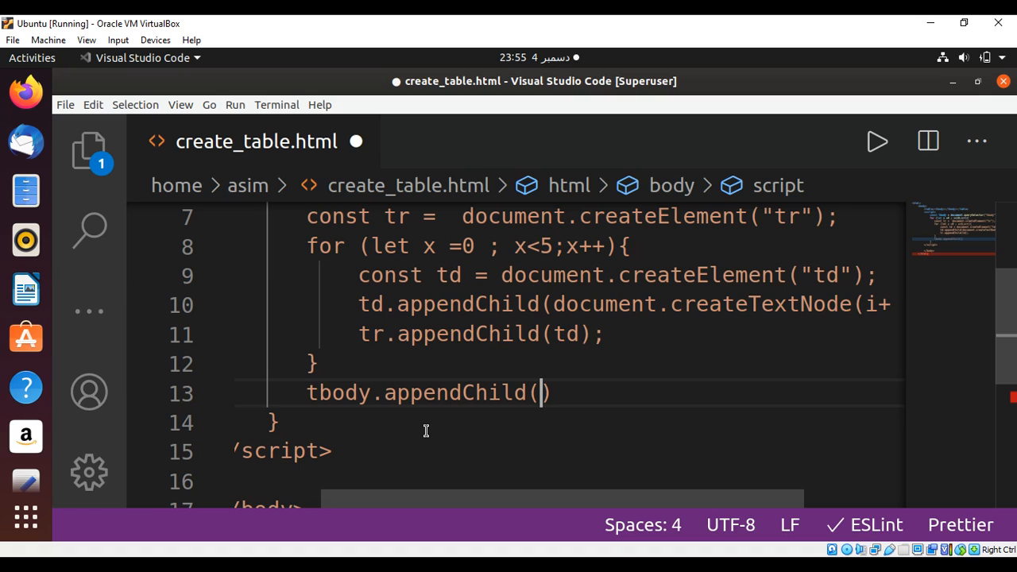
text(tr)
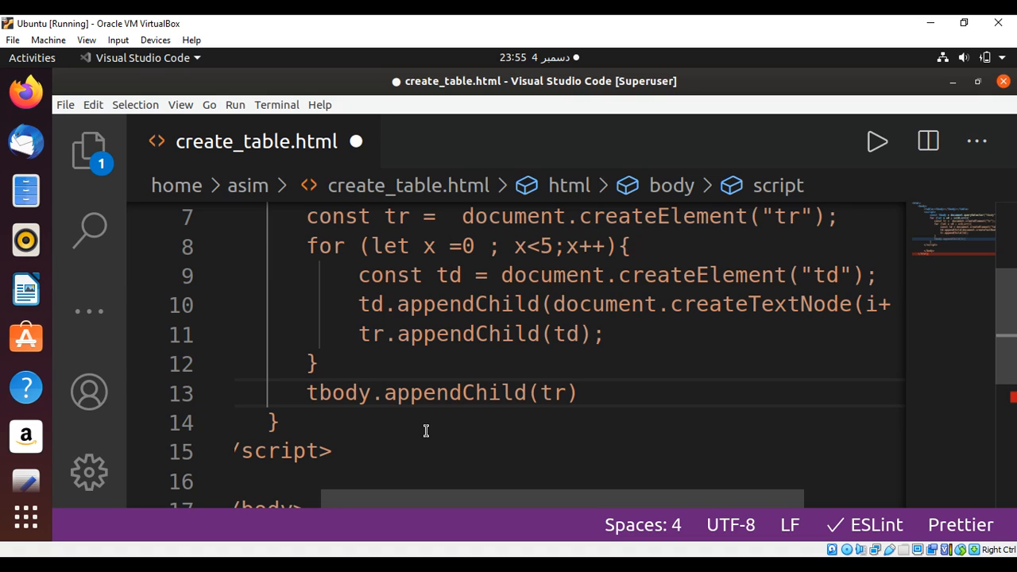
click(579, 393)
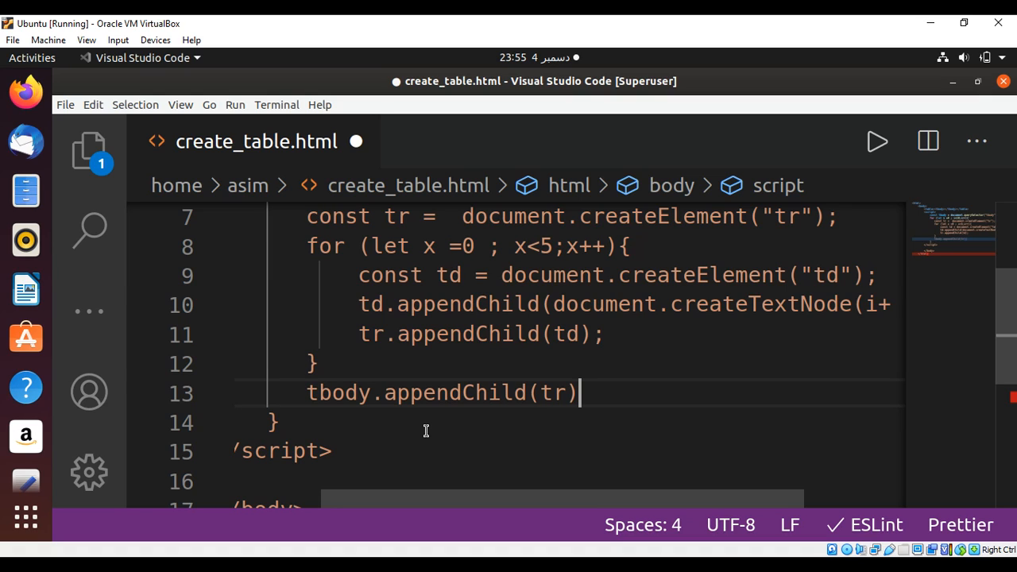
text(;)
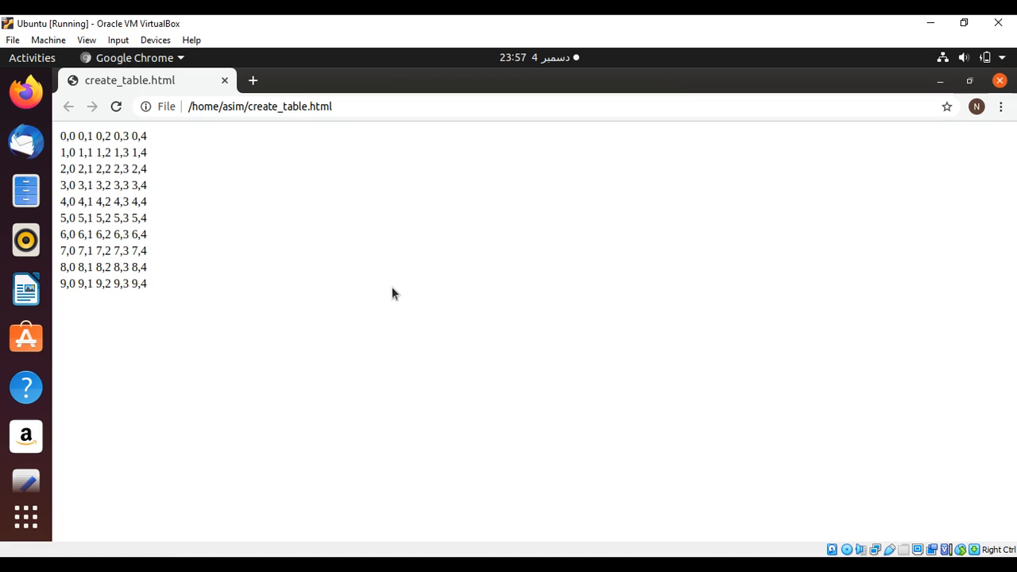
Step: Reload create_table.html in Chrome to show the ten rows of coordinates 0,0 through 9,4
click(257, 105)
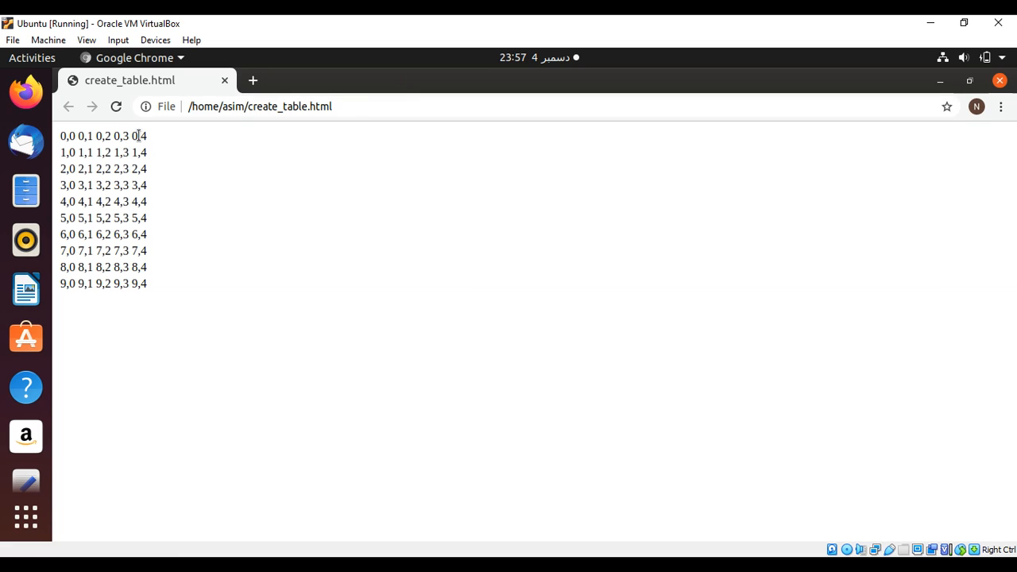
mouse_move(175, 143)
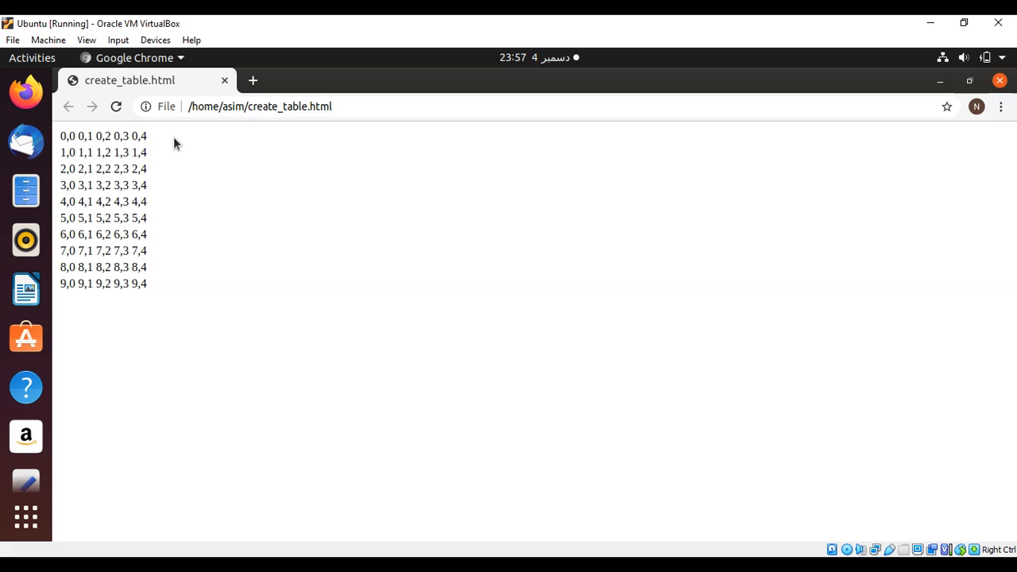
mouse_move(62, 143)
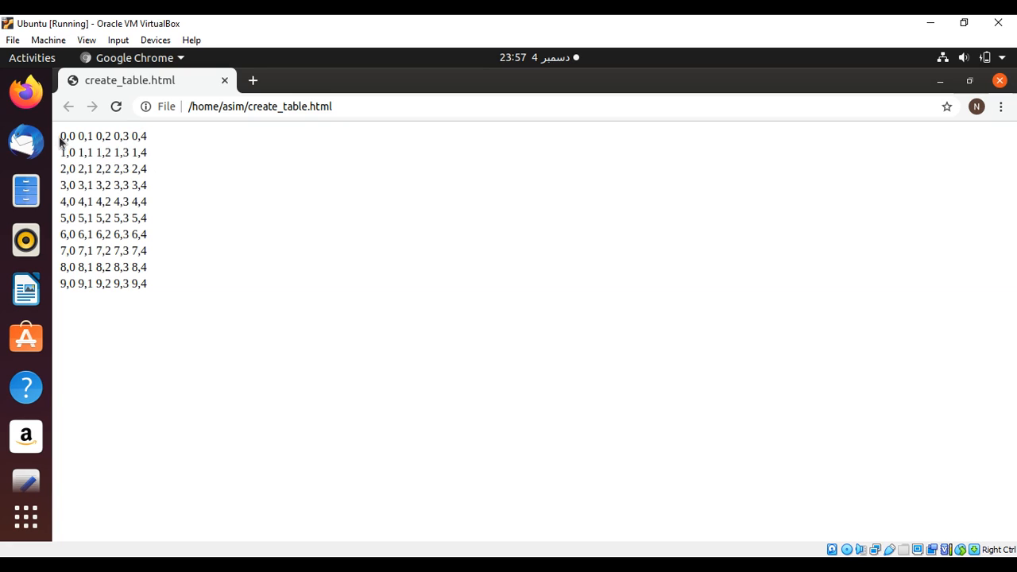